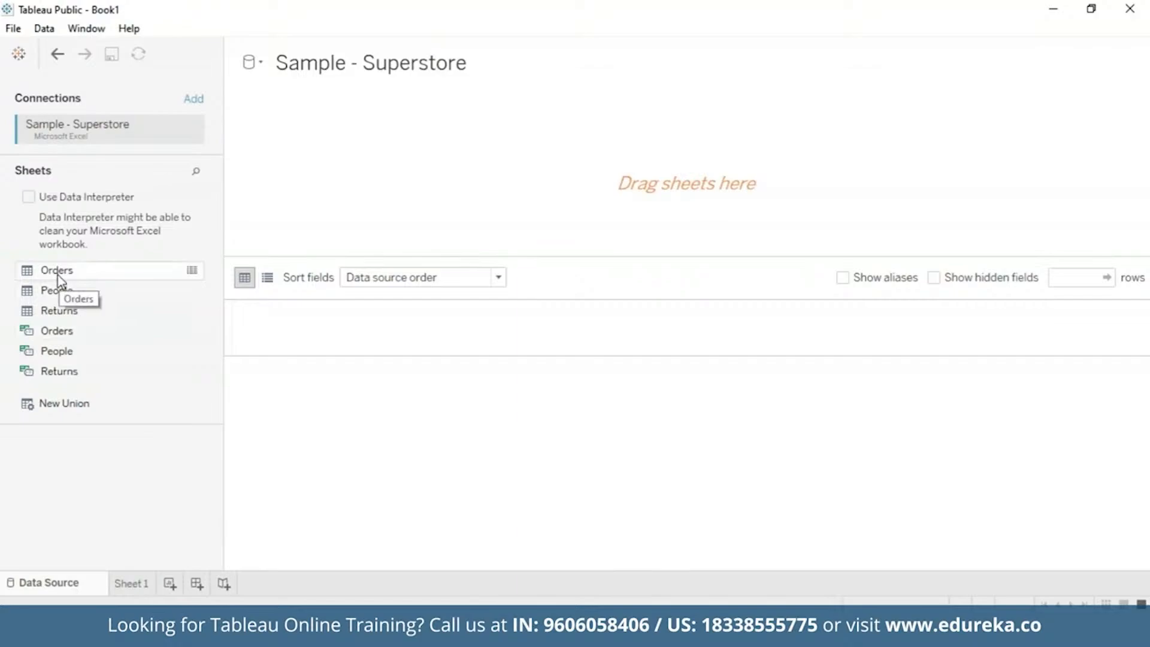
Step: Add the Orders sheet to the canvas and join the Returns sheet to it on Order ID
{"action": "left_click_drag", "start_coordinate": [56, 270], "coordinate": [591, 142]}
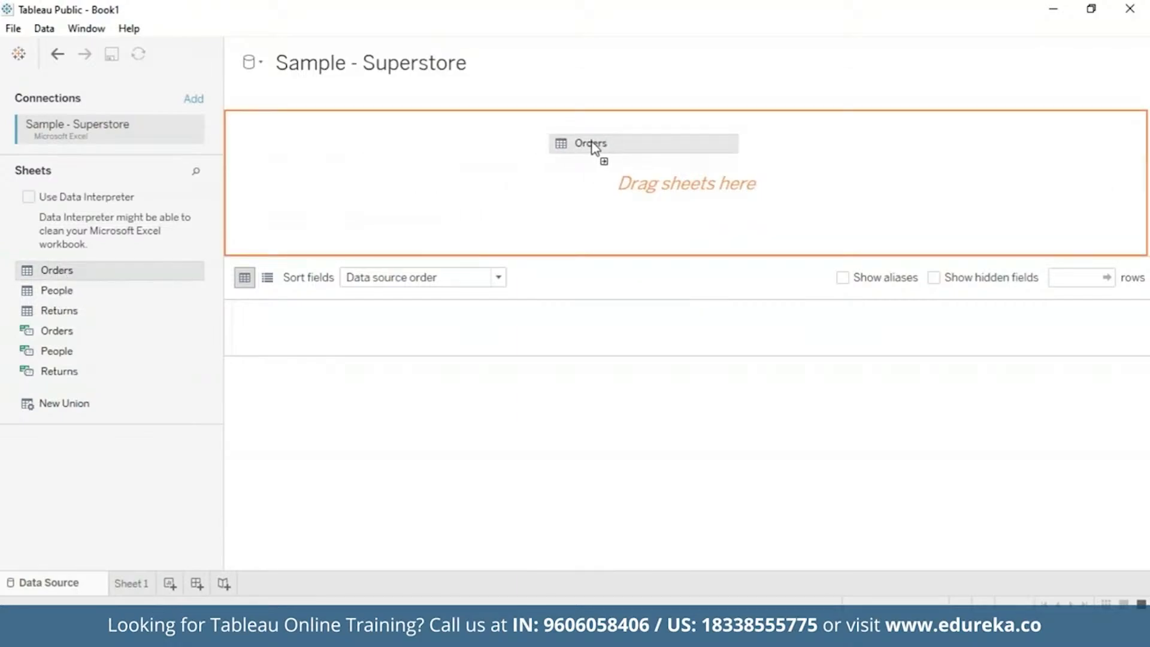
{"action": "left_click_drag", "start_coordinate": [590, 142], "coordinate": [338, 141]}
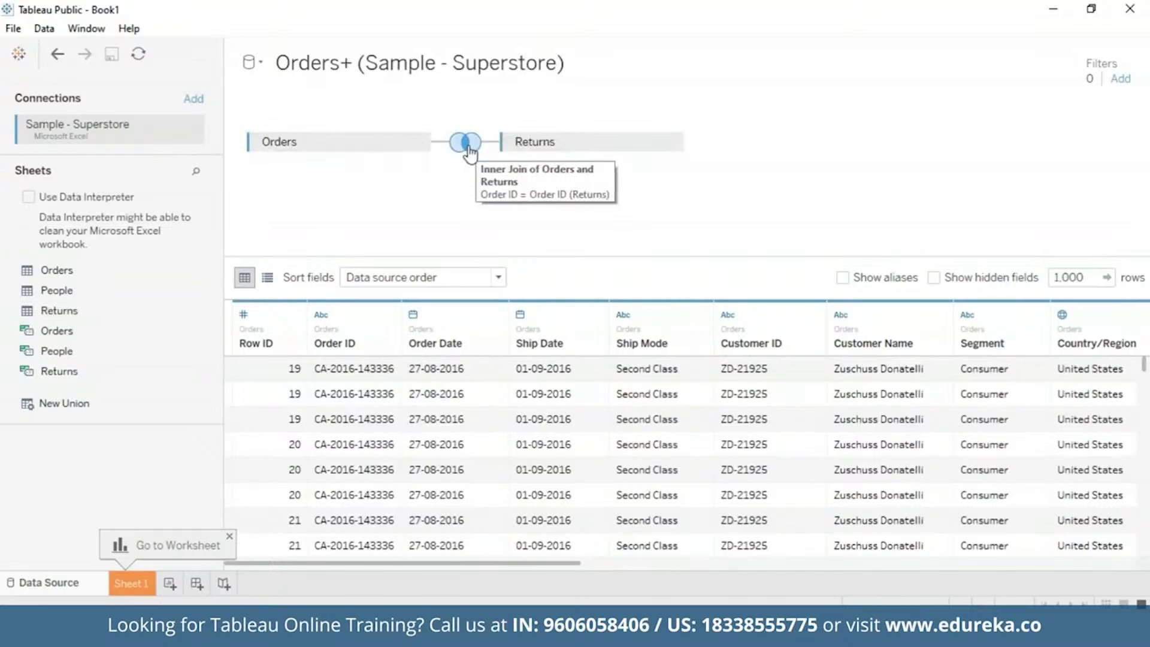
Step: Change the Orders–Returns join type to Left so every order row is kept
{"action": "left_click", "coordinate": [463, 141]}
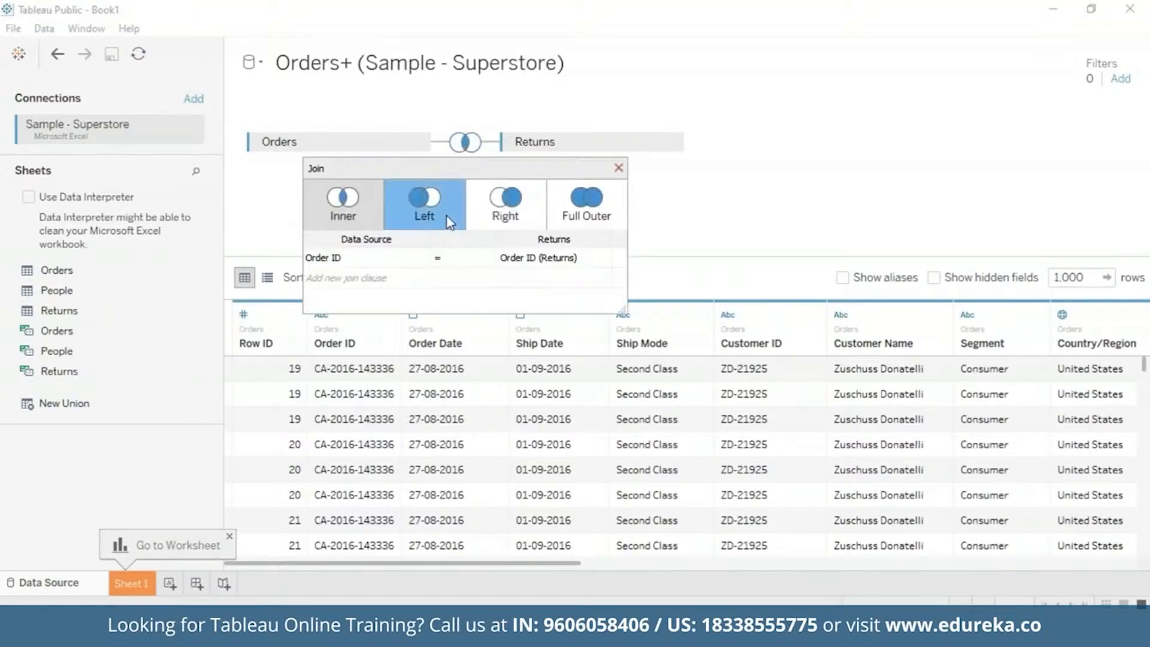
{"action": "left_click", "coordinate": [424, 203]}
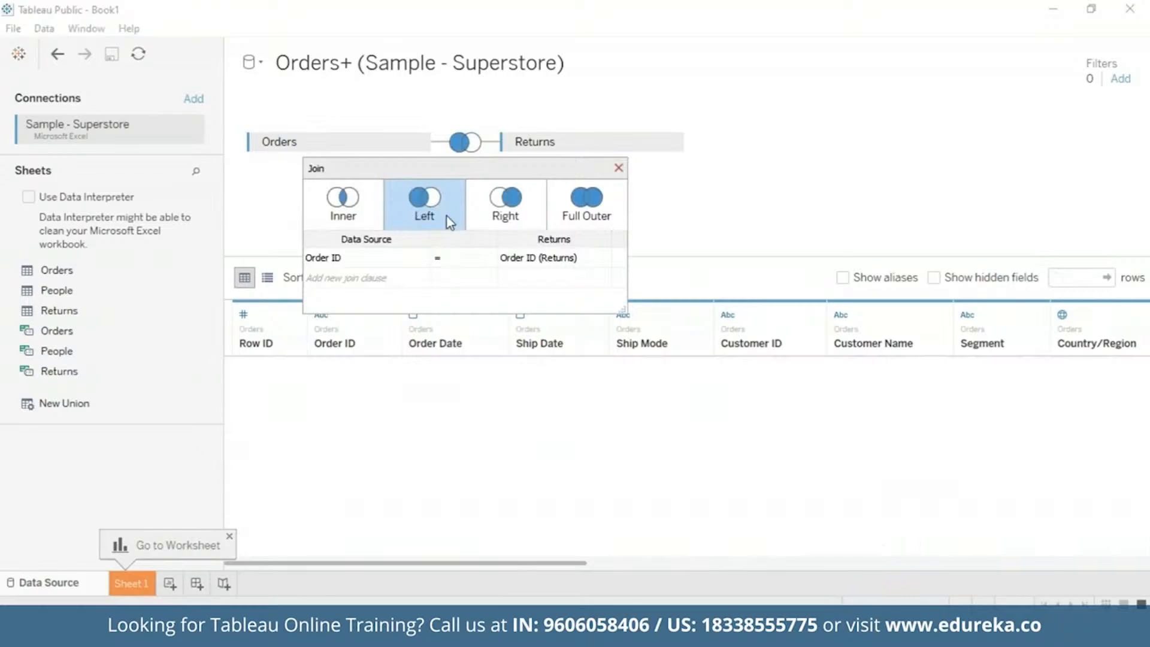
{"action": "left_click", "coordinate": [617, 168]}
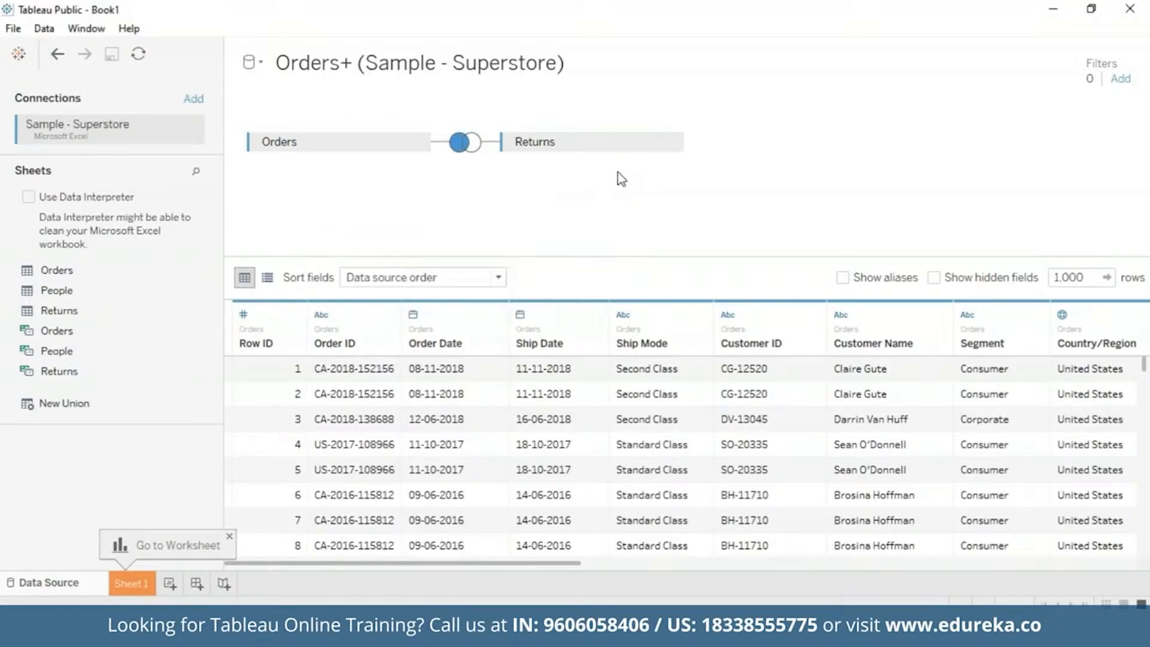
{"action": "mouse_move", "coordinate": [605, 245]}
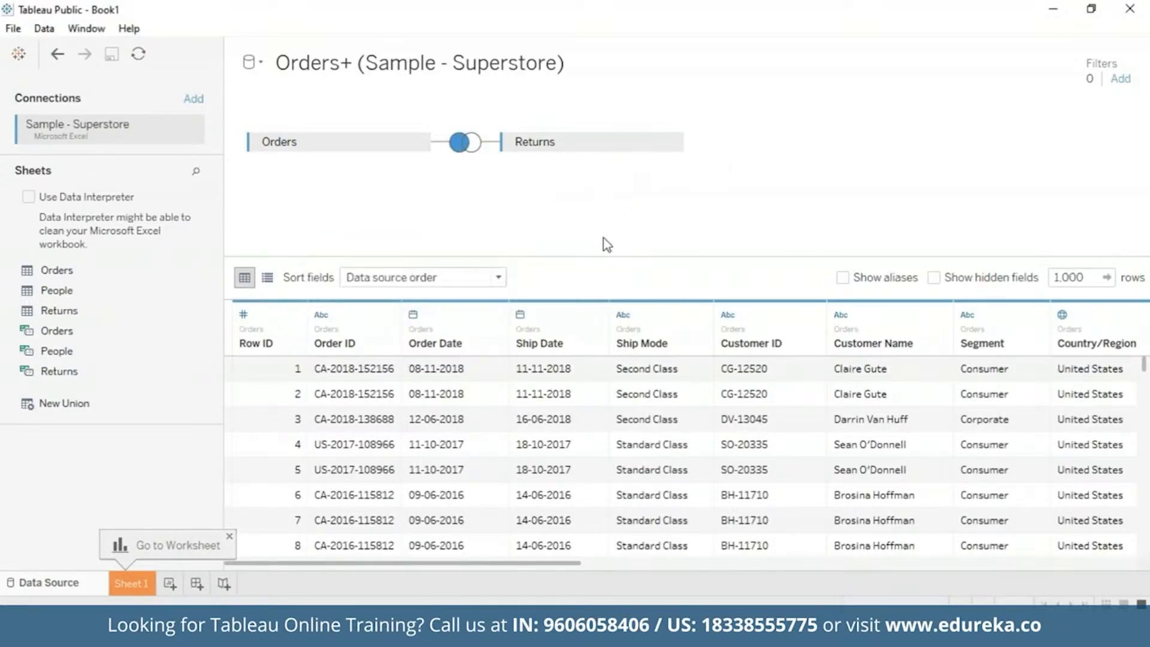
{"action": "mouse_move", "coordinate": [131, 583]}
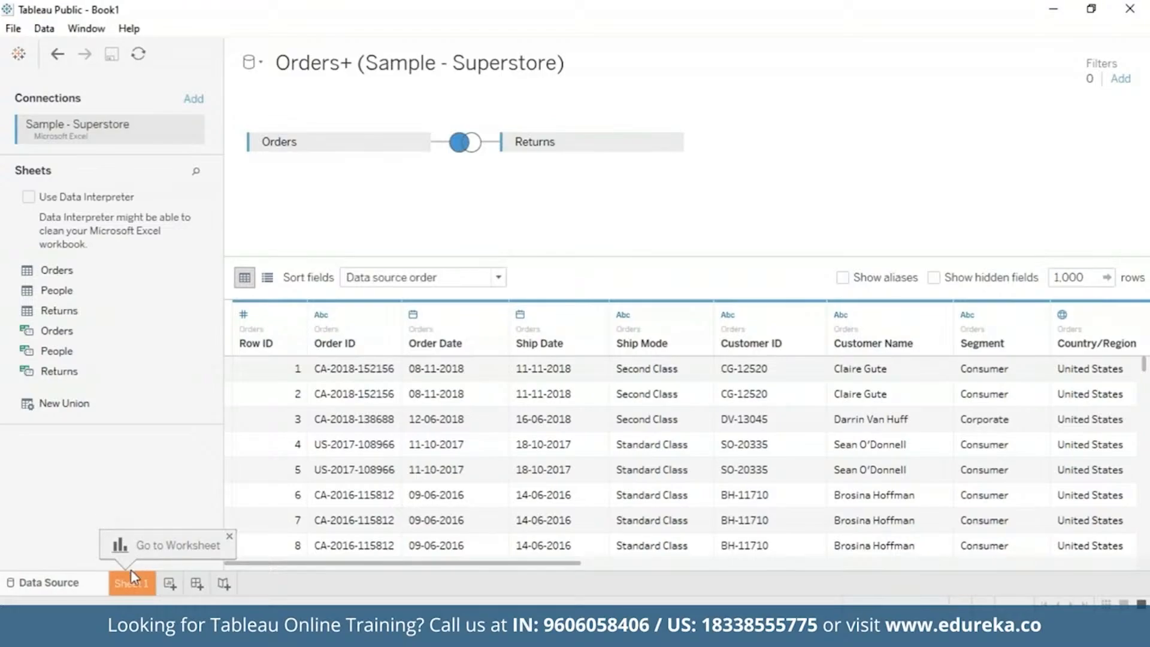
Step: Go to Sheet 1 and start a new calculated field from the Analysis menu
{"action": "left_click", "coordinate": [132, 582]}
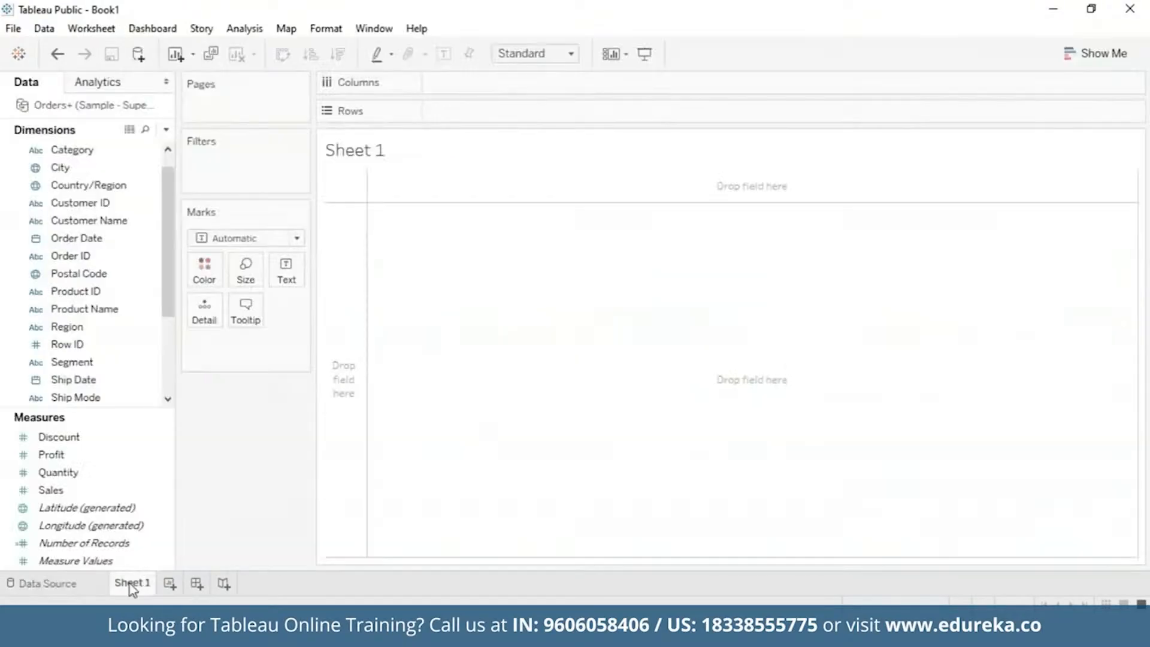
{"action": "mouse_move", "coordinate": [755, 402]}
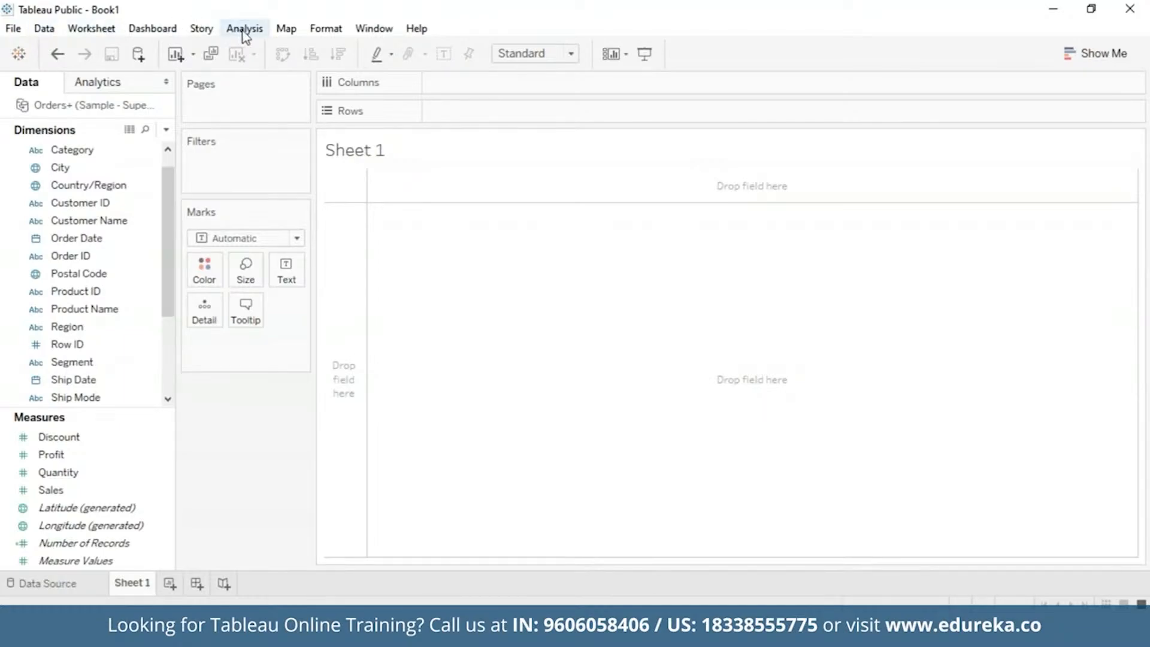
{"action": "left_click", "coordinate": [244, 27]}
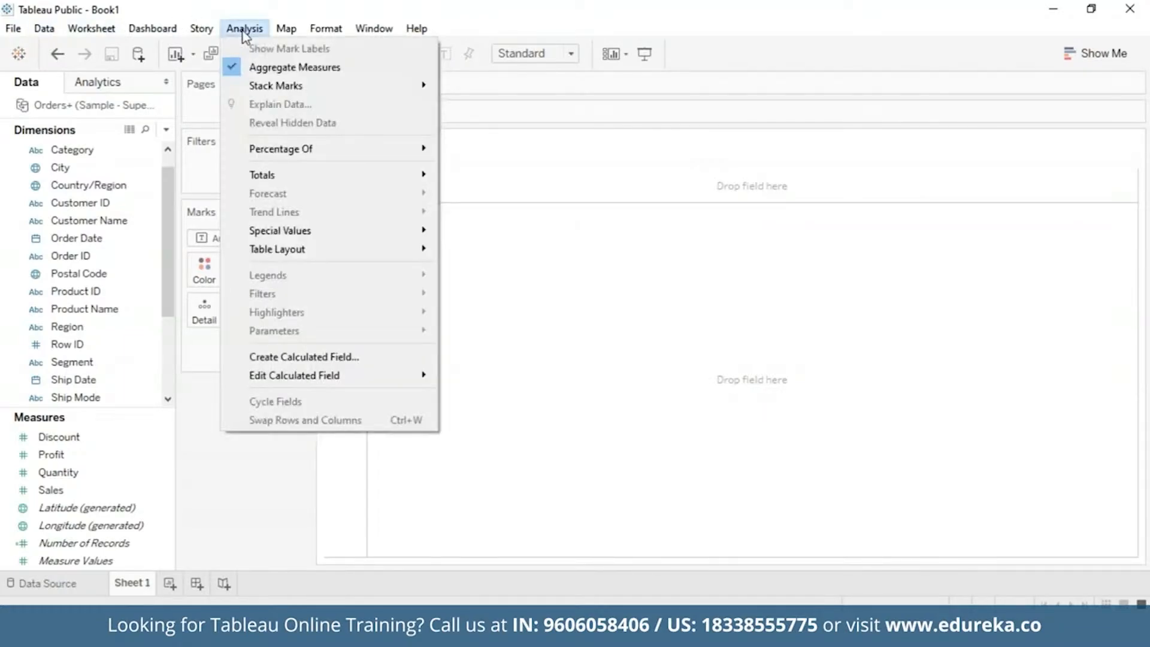
{"action": "mouse_move", "coordinate": [304, 357]}
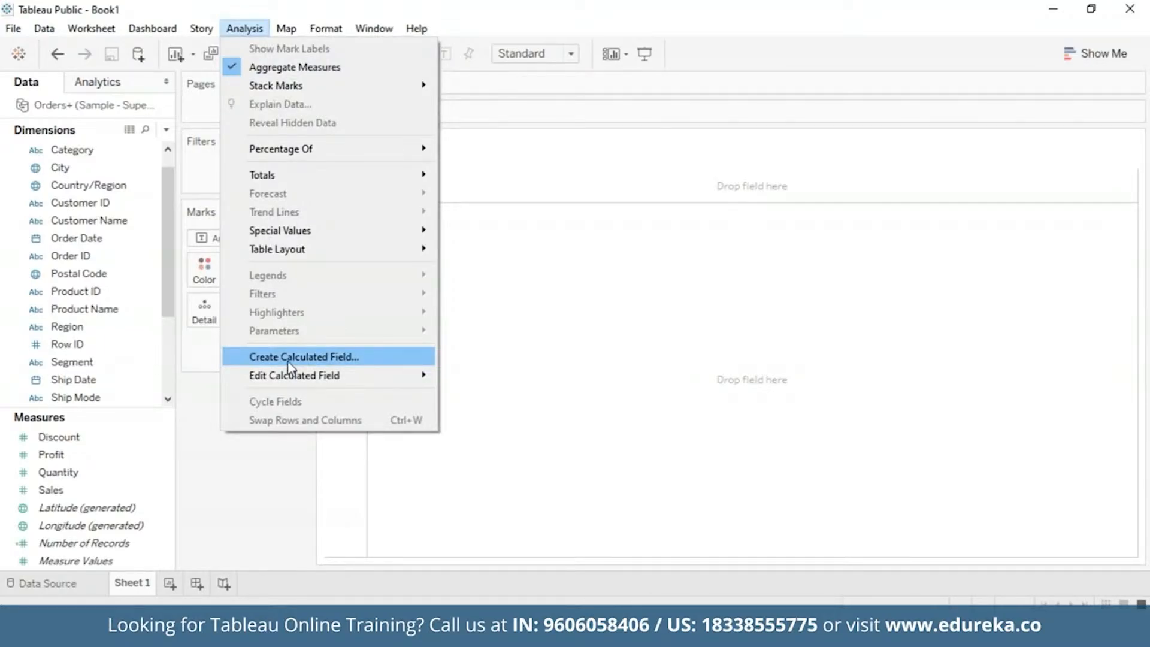
{"action": "left_click", "coordinate": [304, 356]}
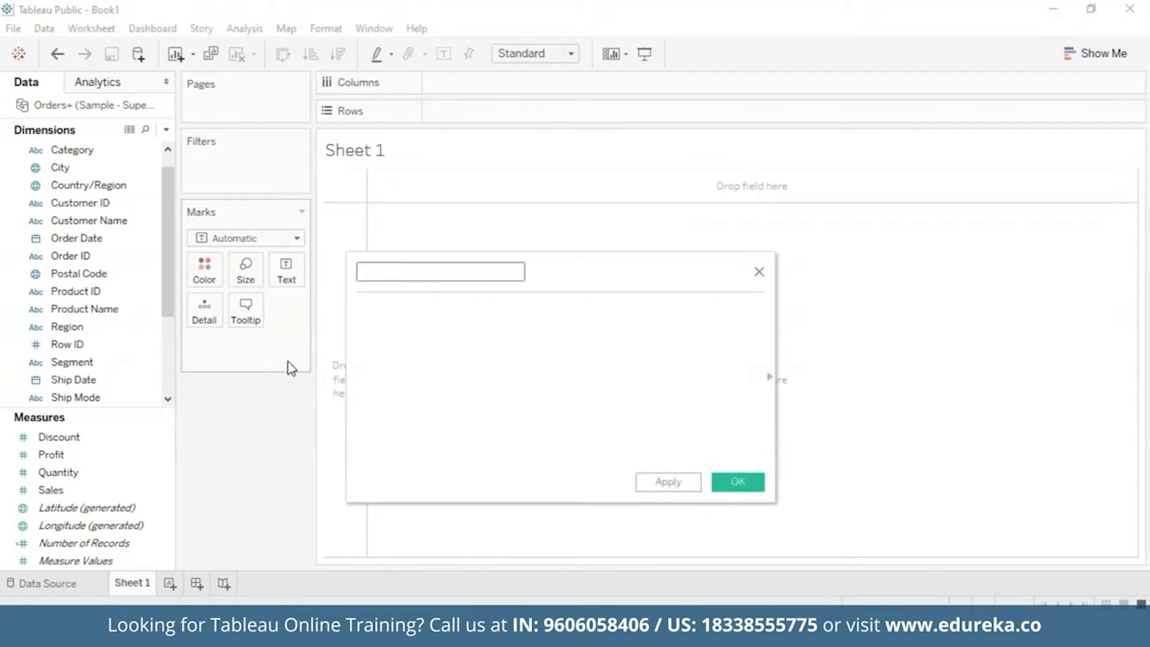
Step: Create a calculated field named Returns with formula COUNT([Returned] = "Yes") and apply it
{"action": "type", "text": "Retur"}
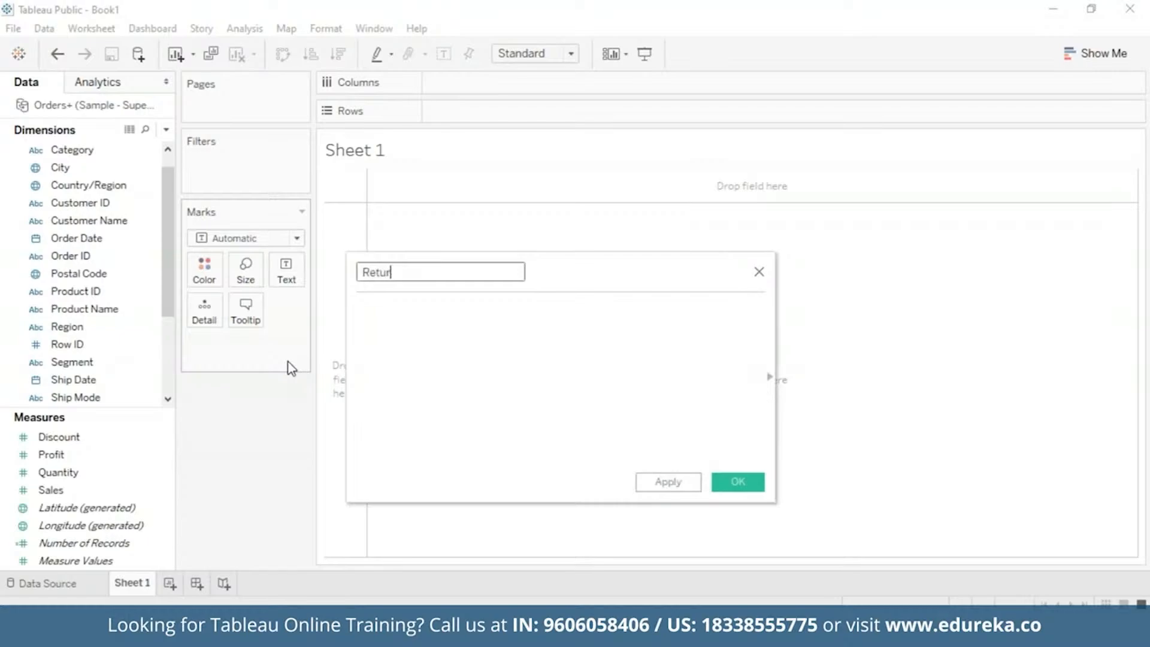
{"action": "type", "text": "ns"}
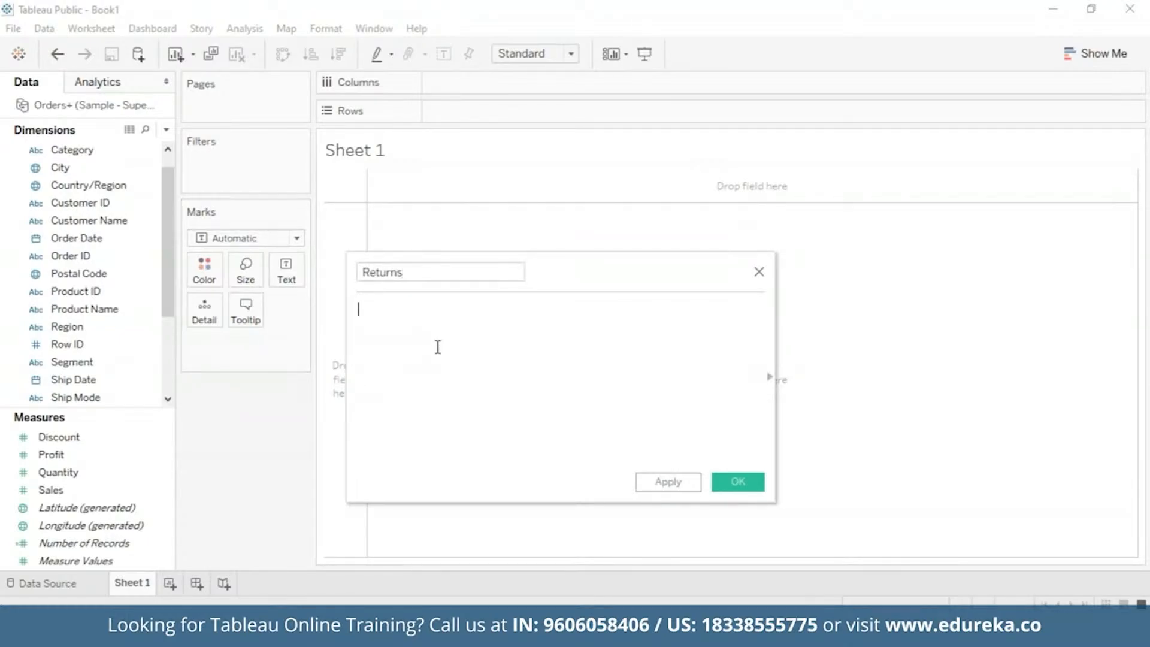
{"action": "type", "text": "c"}
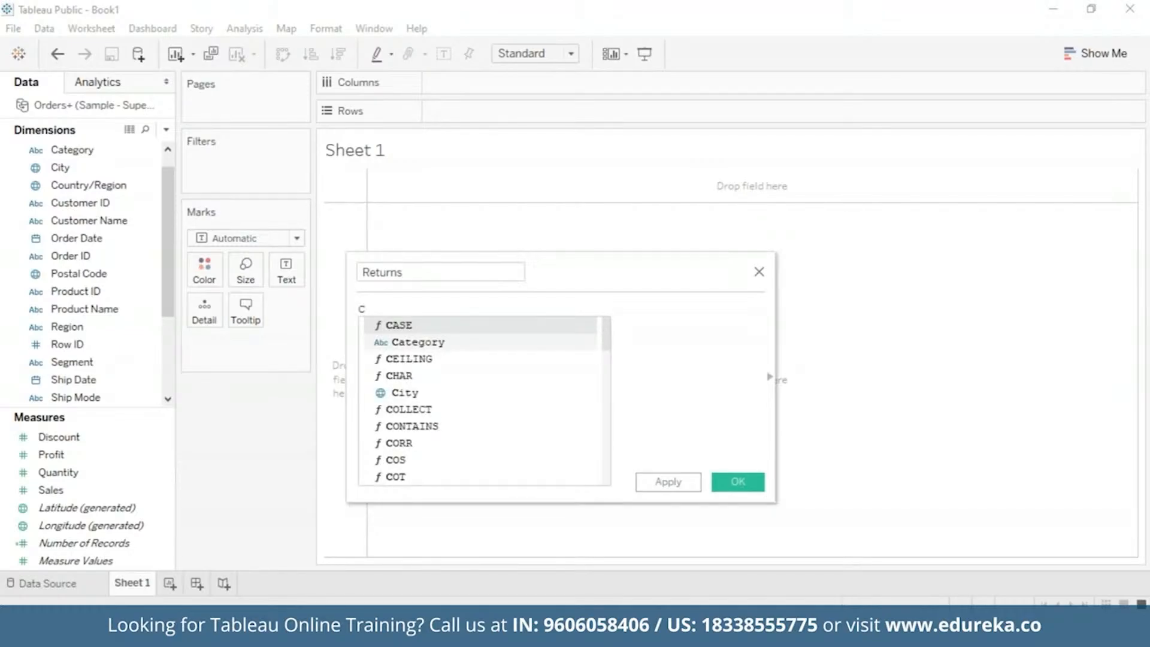
{"action": "type", "text": "ou"}
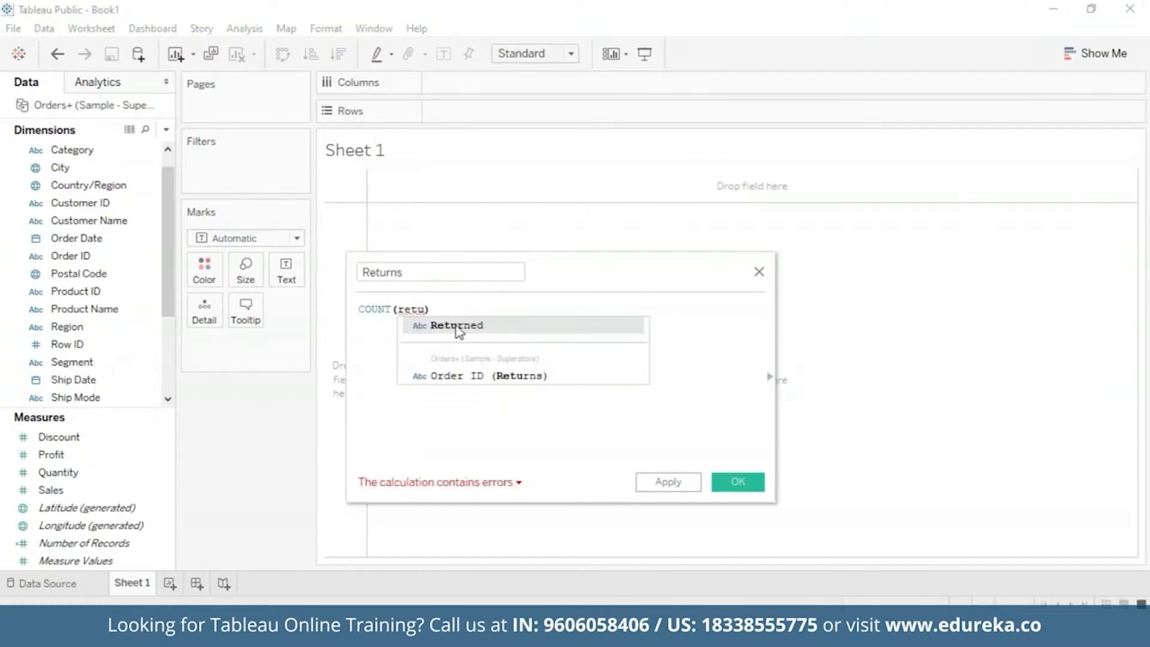
{"action": "left_click", "coordinate": [457, 326]}
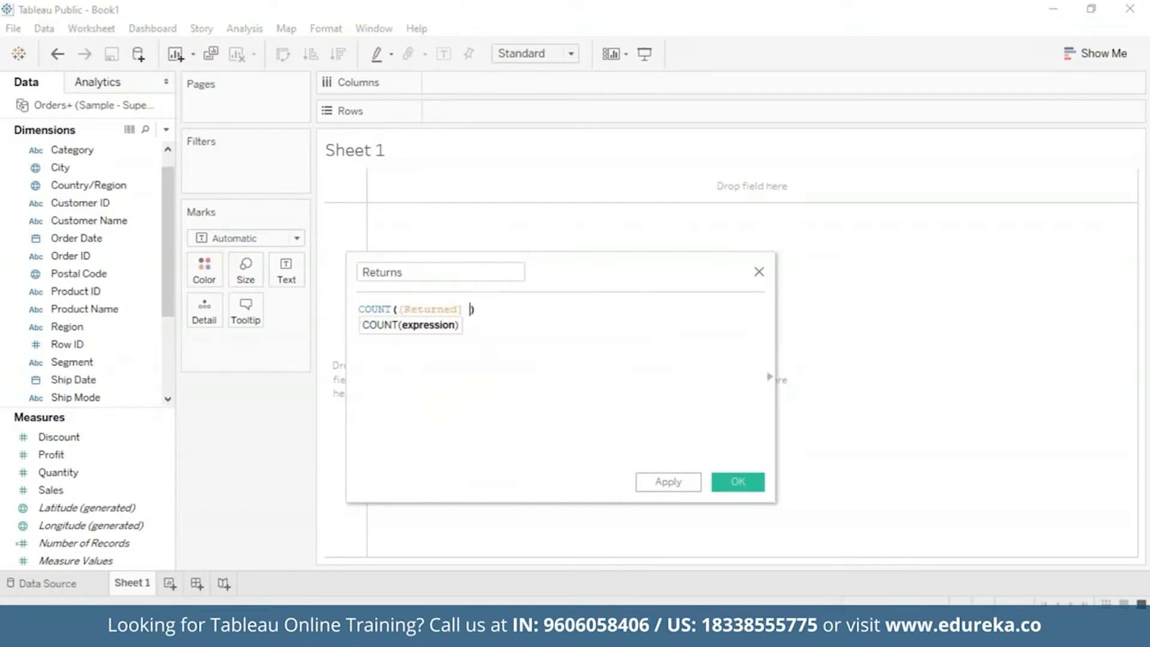
{"action": "type", "text": "= \"Y\""}
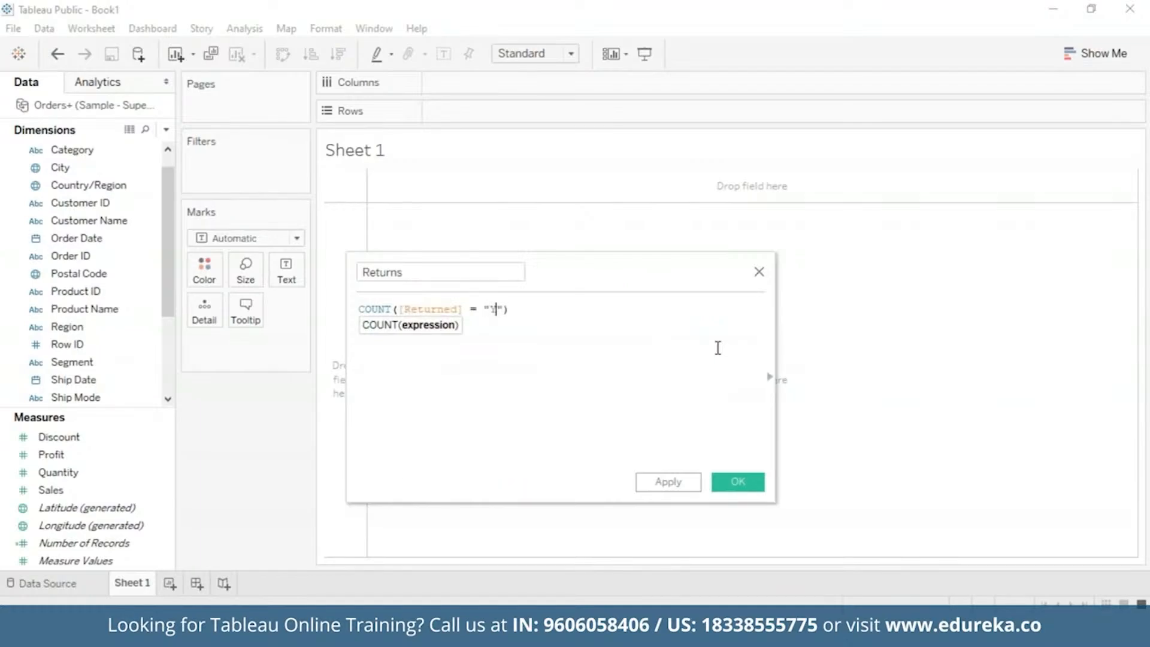
{"action": "type", "text": "es"}
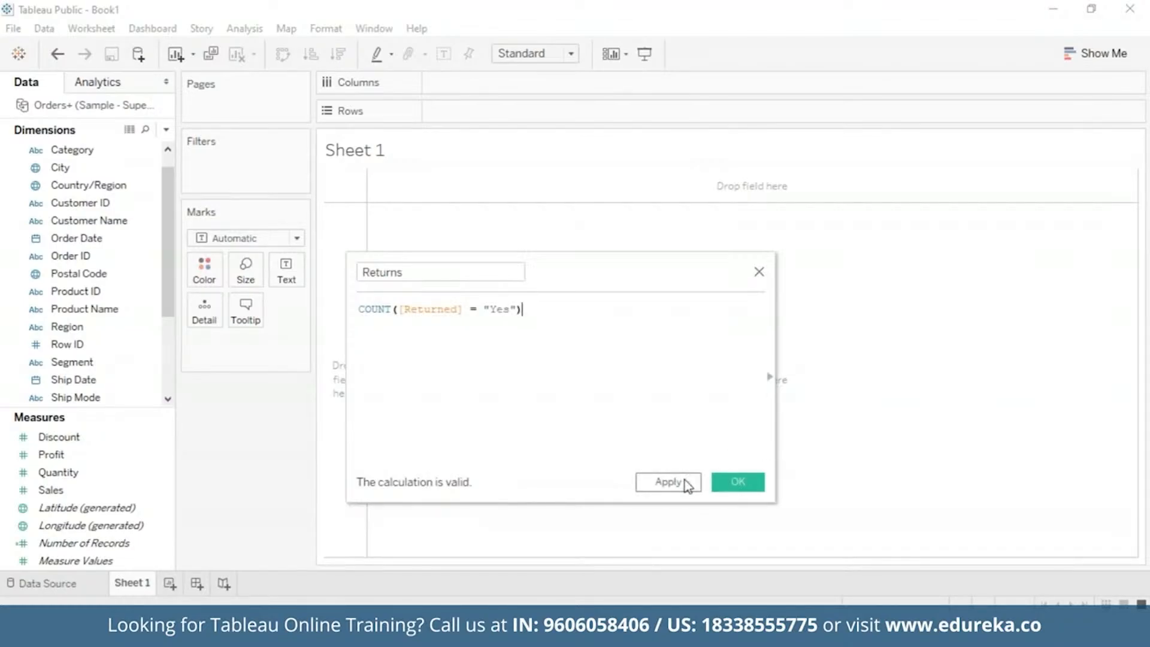
{"action": "left_click", "coordinate": [738, 481]}
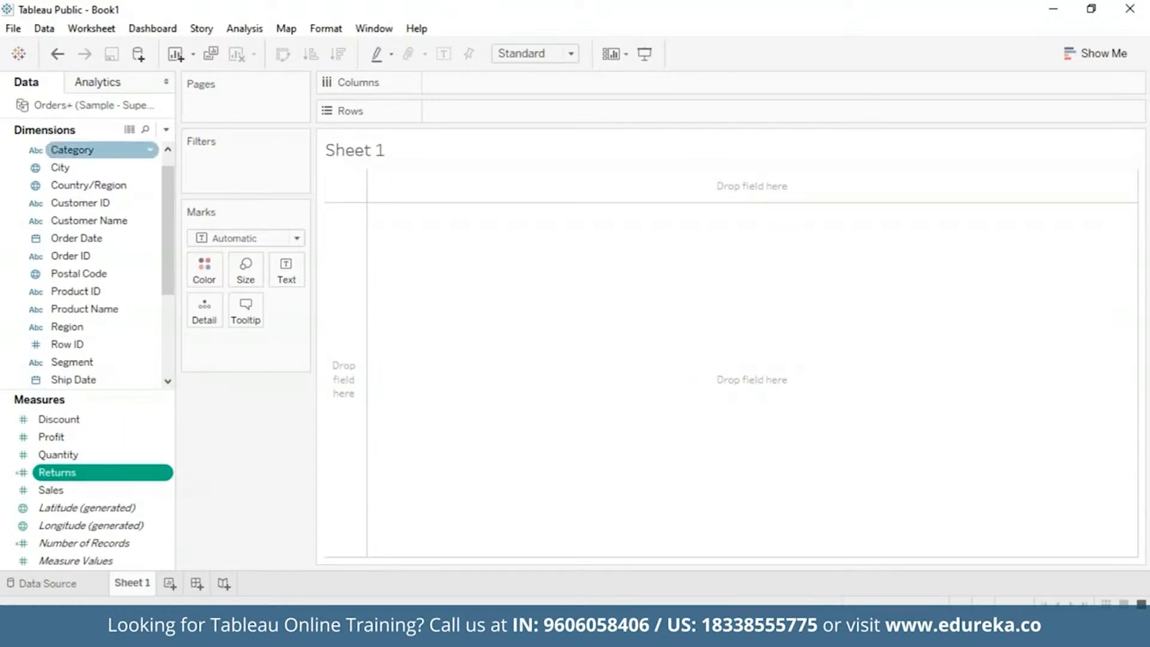
Step: Place Sub-Category on Columns against Returns and sort the bars descending
{"action": "scroll", "scroll_direction": "down", "scroll_amount": 3}
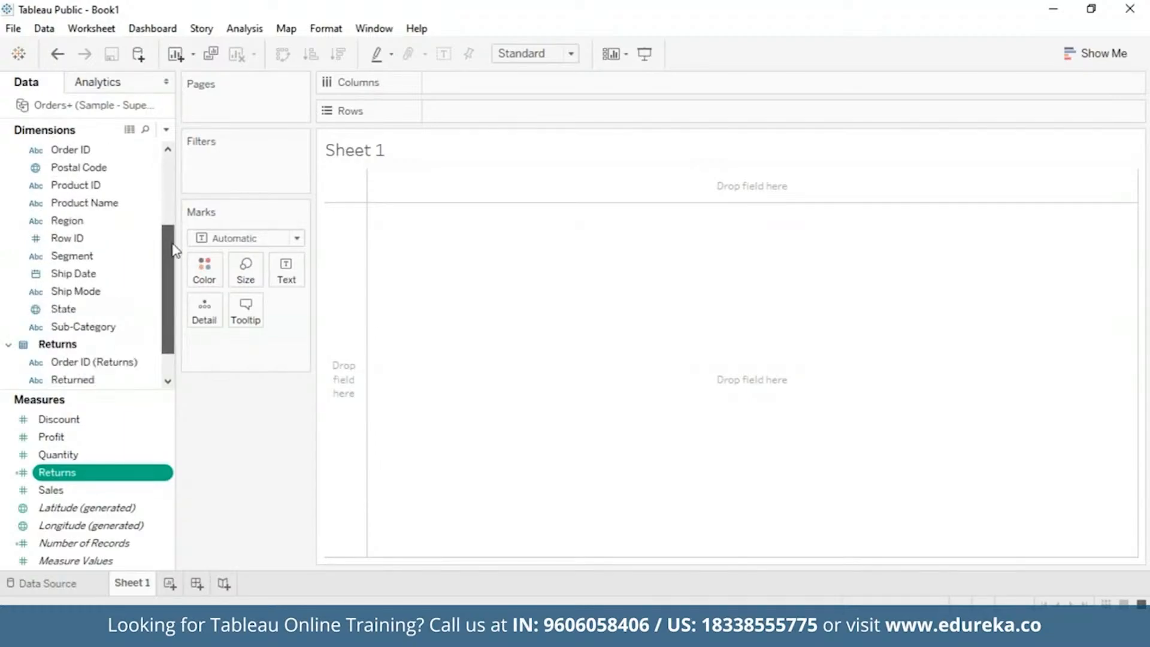
{"action": "left_click", "coordinate": [83, 326]}
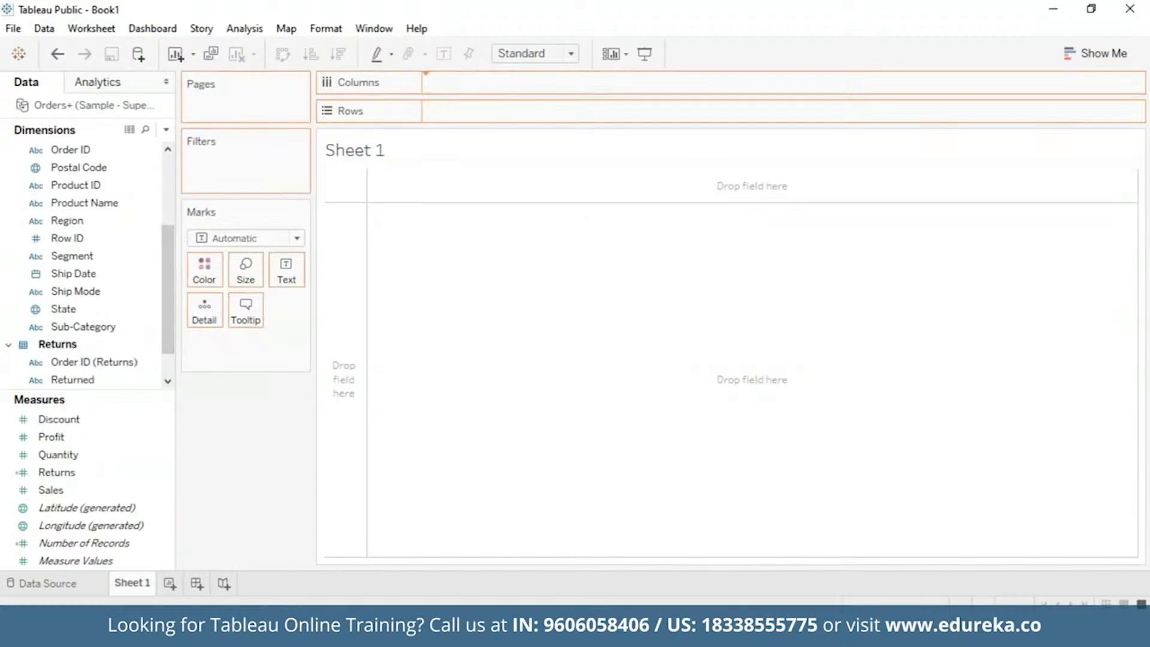
{"action": "left_click_drag", "start_coordinate": [82, 325], "coordinate": [485, 83]}
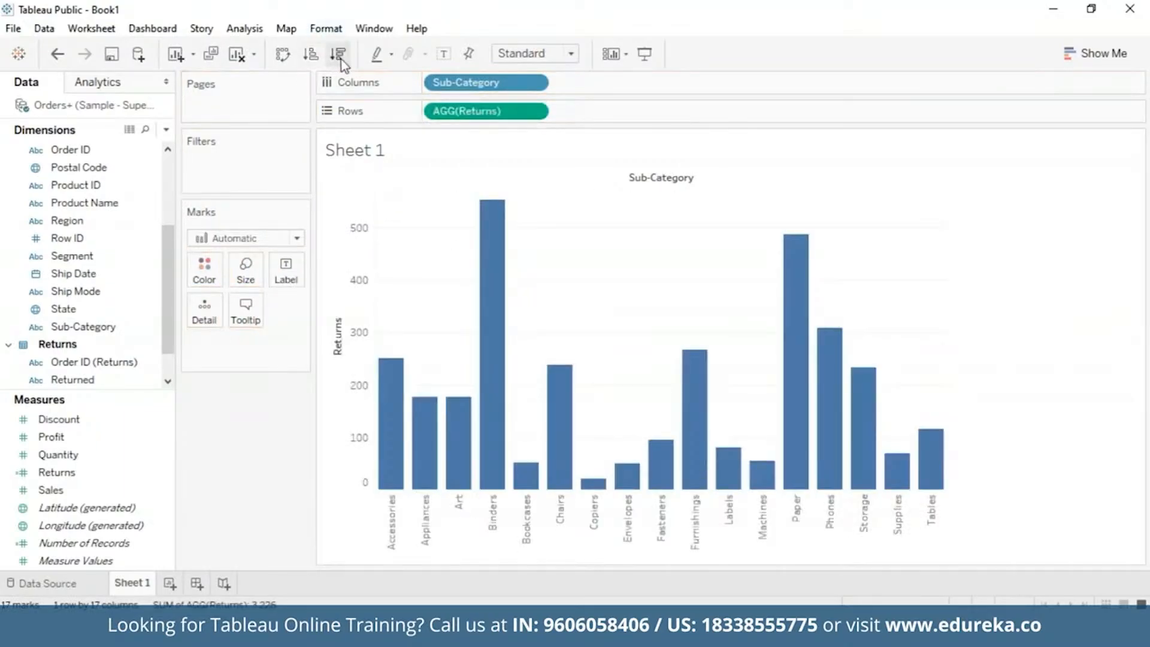
{"action": "left_click", "coordinate": [339, 54]}
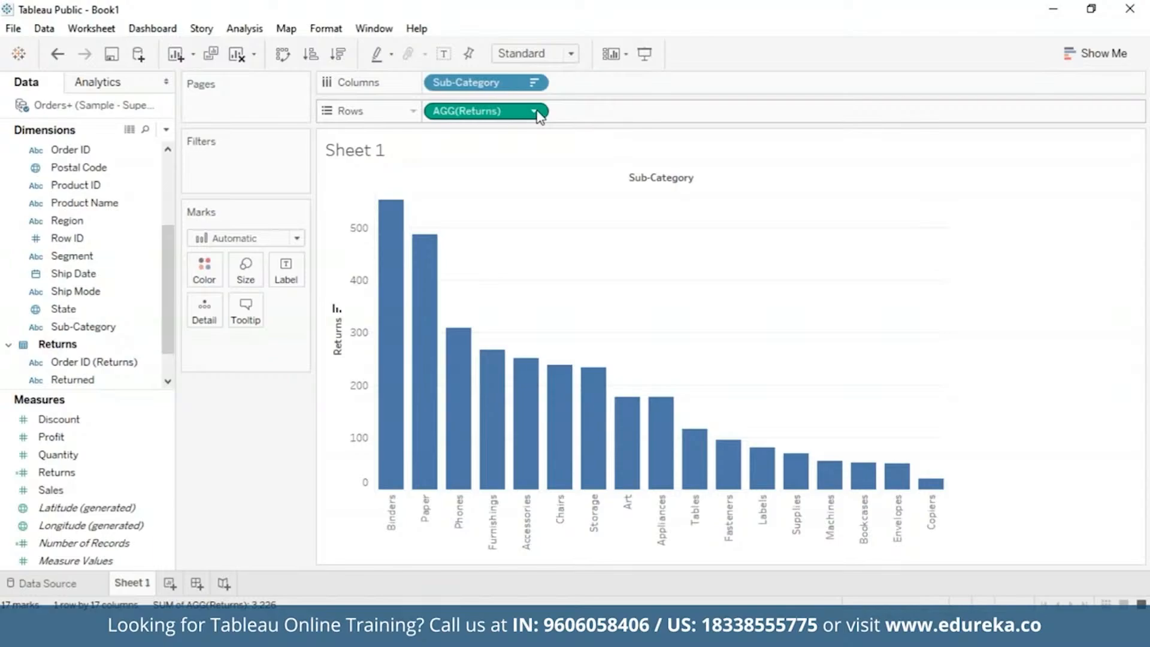
{"action": "mouse_move", "coordinate": [484, 111]}
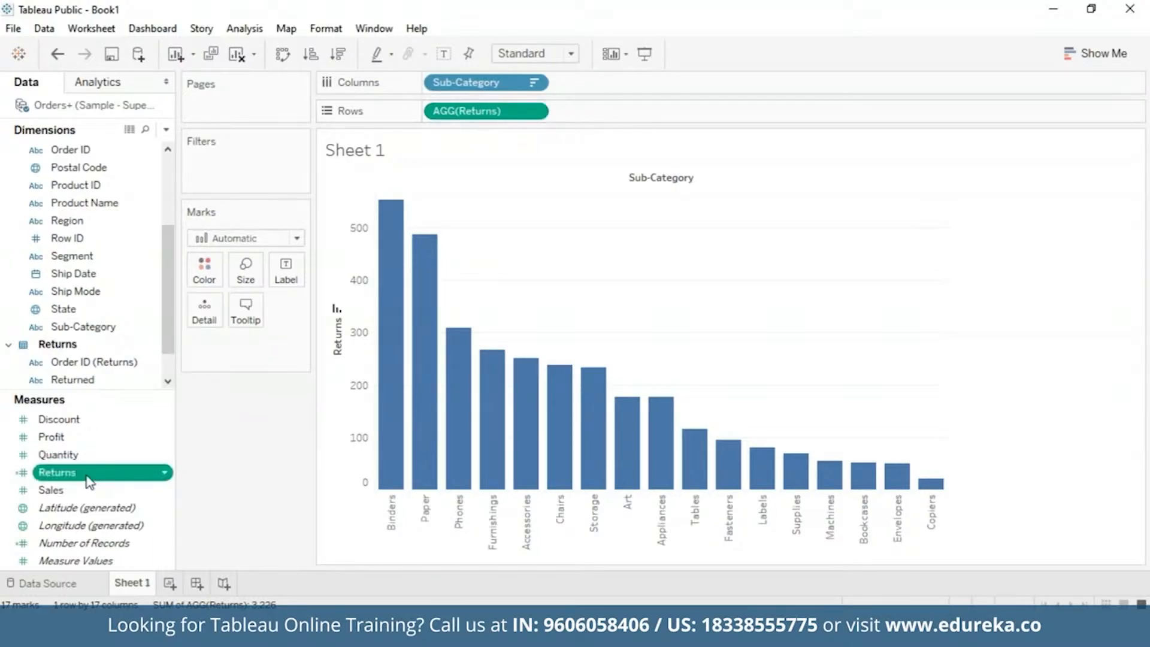
Step: Add a second copy of Returns to Rows and set it to Dual Axis with the first
{"action": "left_click_drag", "start_coordinate": [477, 111], "coordinate": [619, 96]}
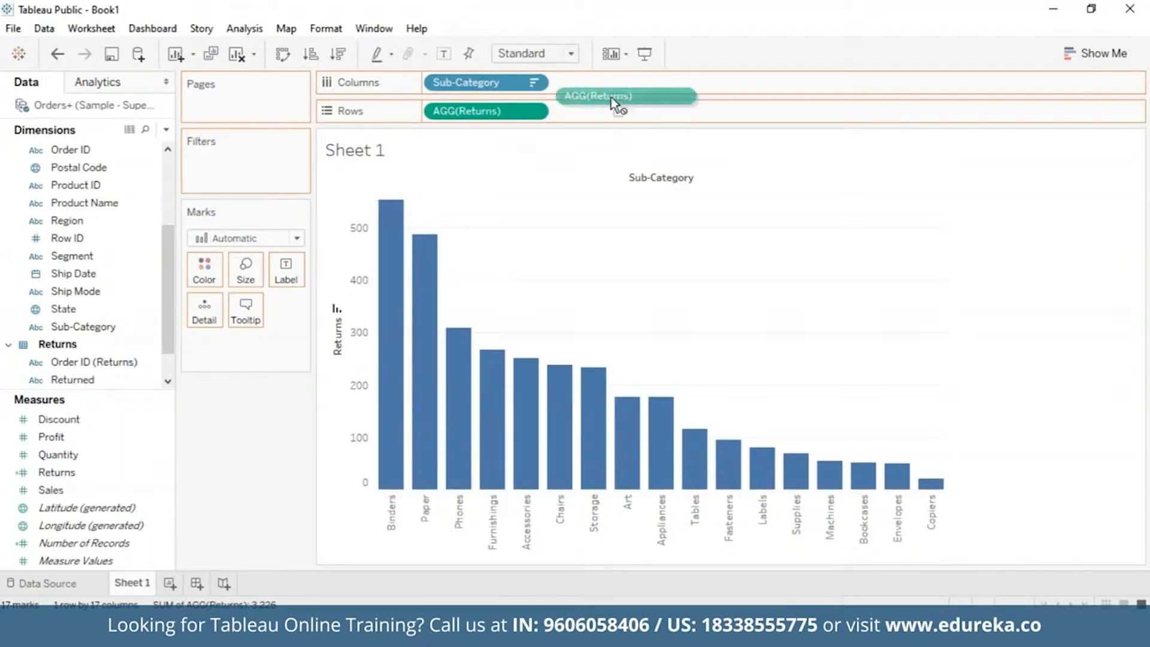
{"action": "left_click_drag", "start_coordinate": [625, 96], "coordinate": [612, 110]}
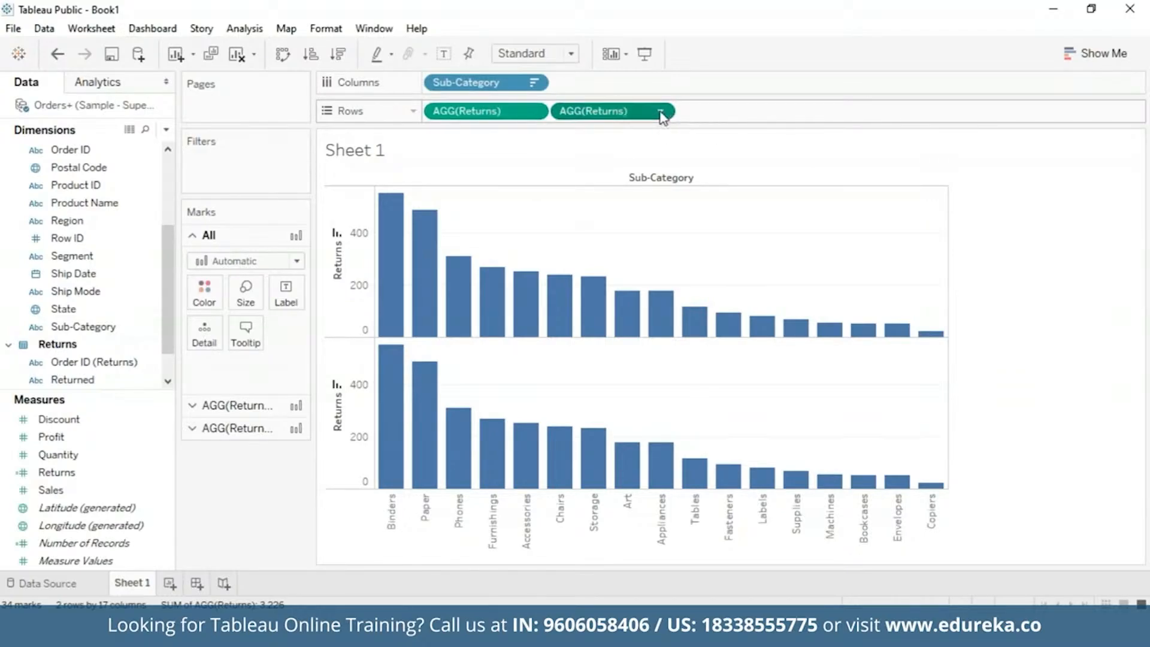
{"action": "left_click", "coordinate": [658, 111]}
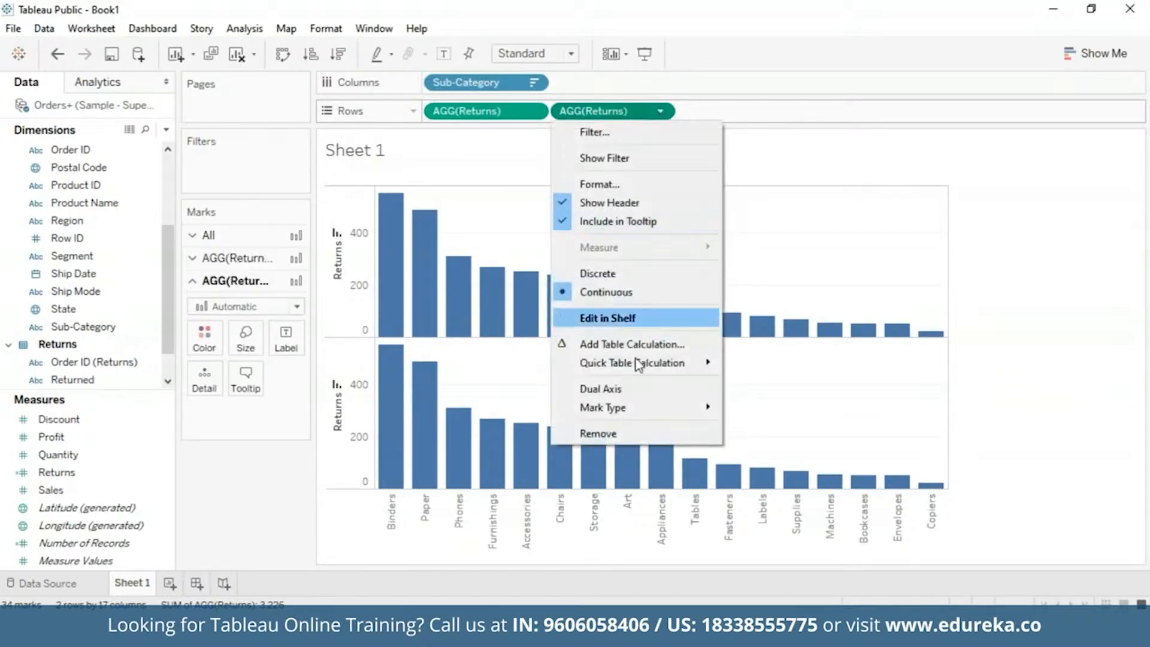
{"action": "left_click", "coordinate": [600, 387]}
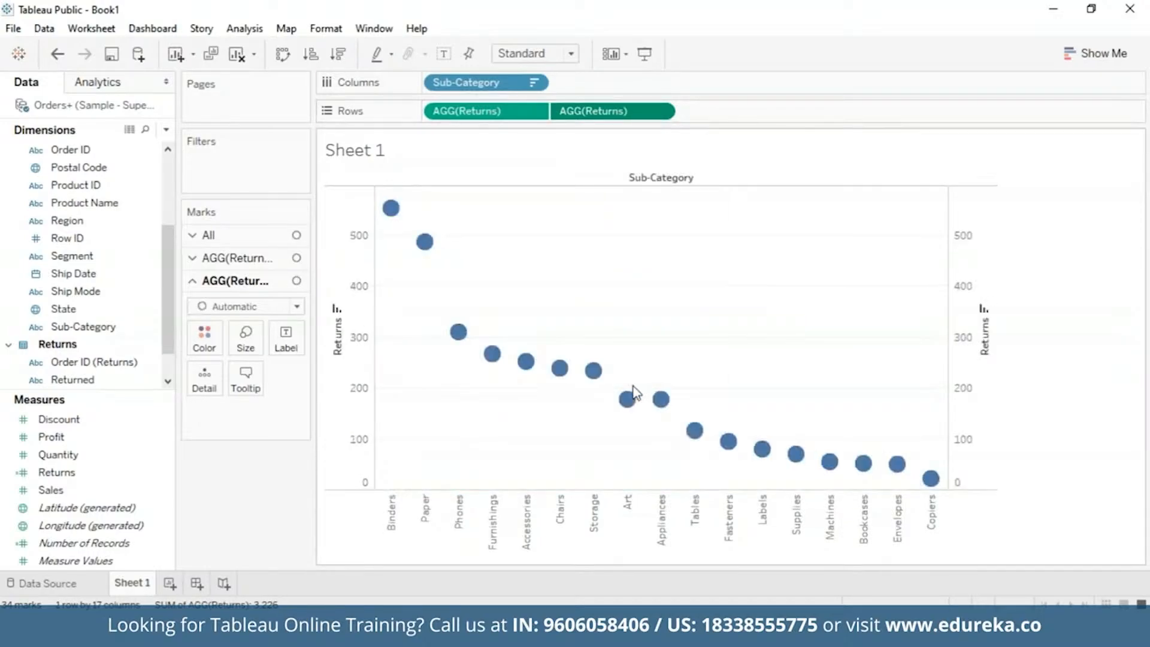
{"action": "mouse_move", "coordinate": [402, 296]}
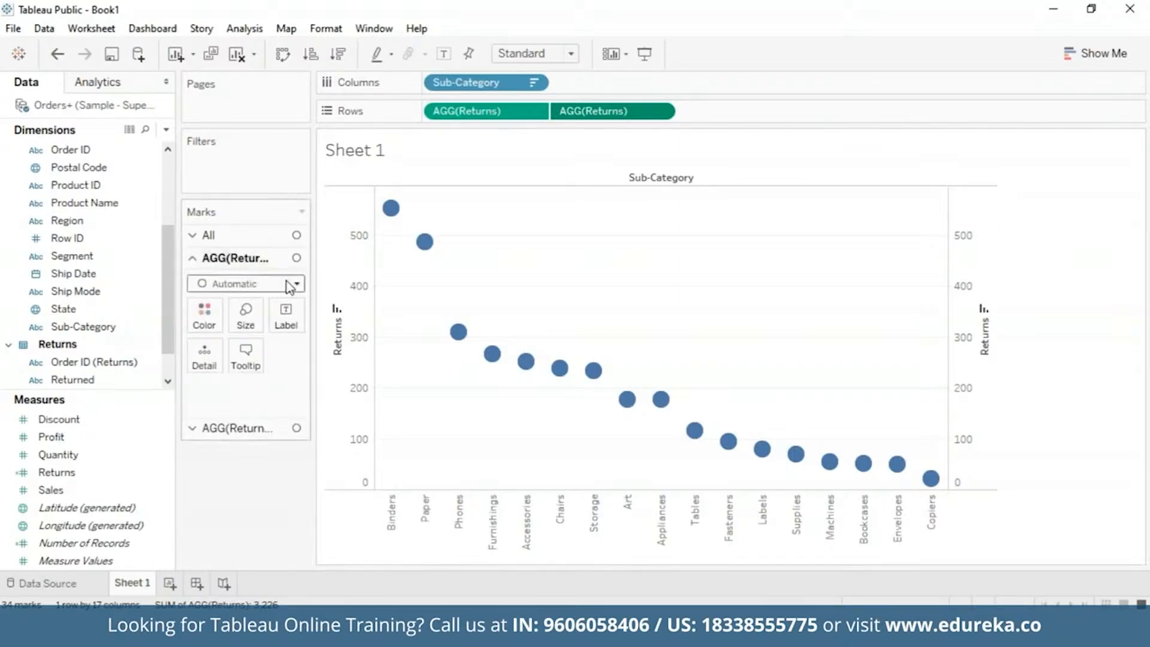
Step: Set the first Returns measure to Bar marks and the second to Line marks
{"action": "left_click", "coordinate": [296, 284]}
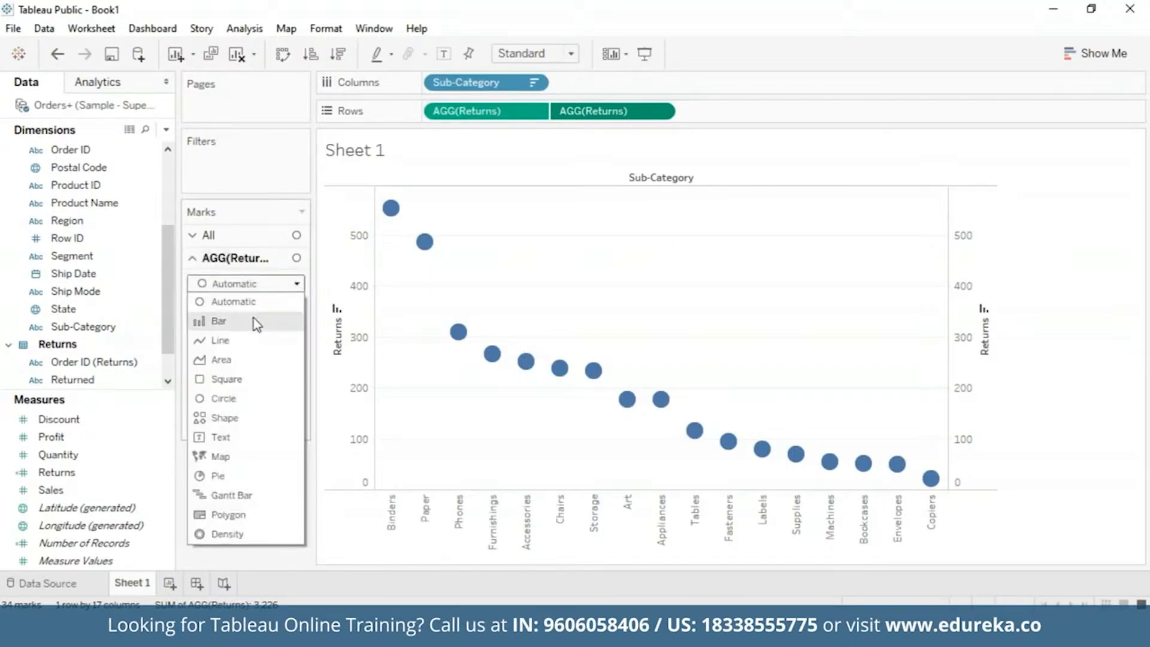
{"action": "left_click", "coordinate": [218, 321]}
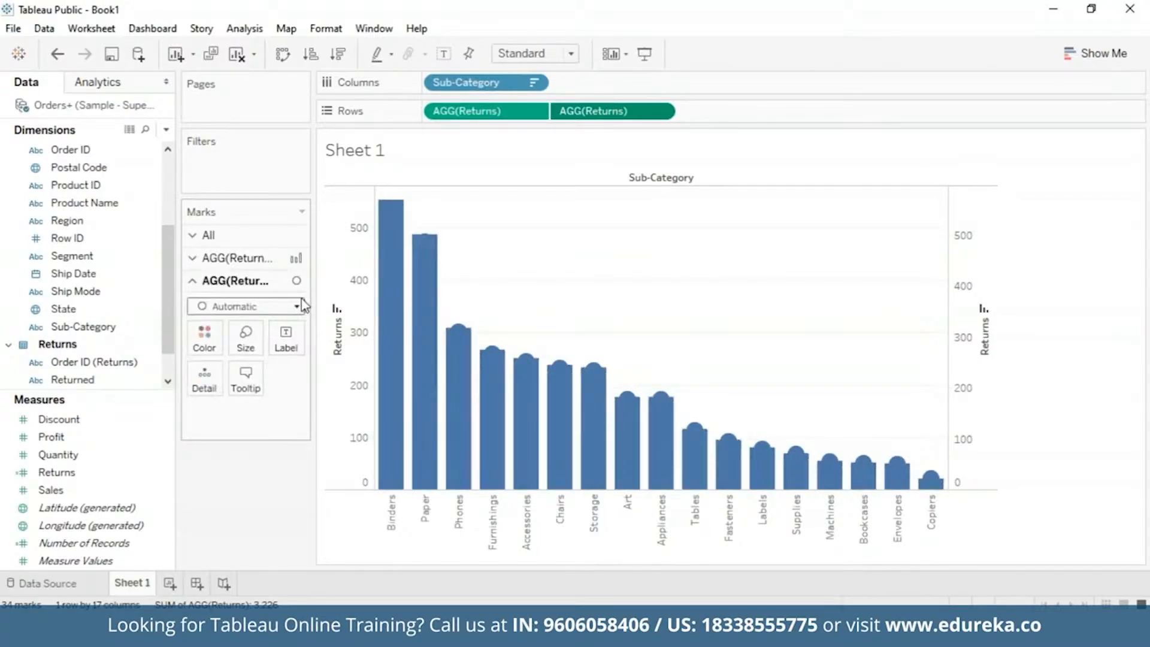
{"action": "left_click", "coordinate": [298, 306]}
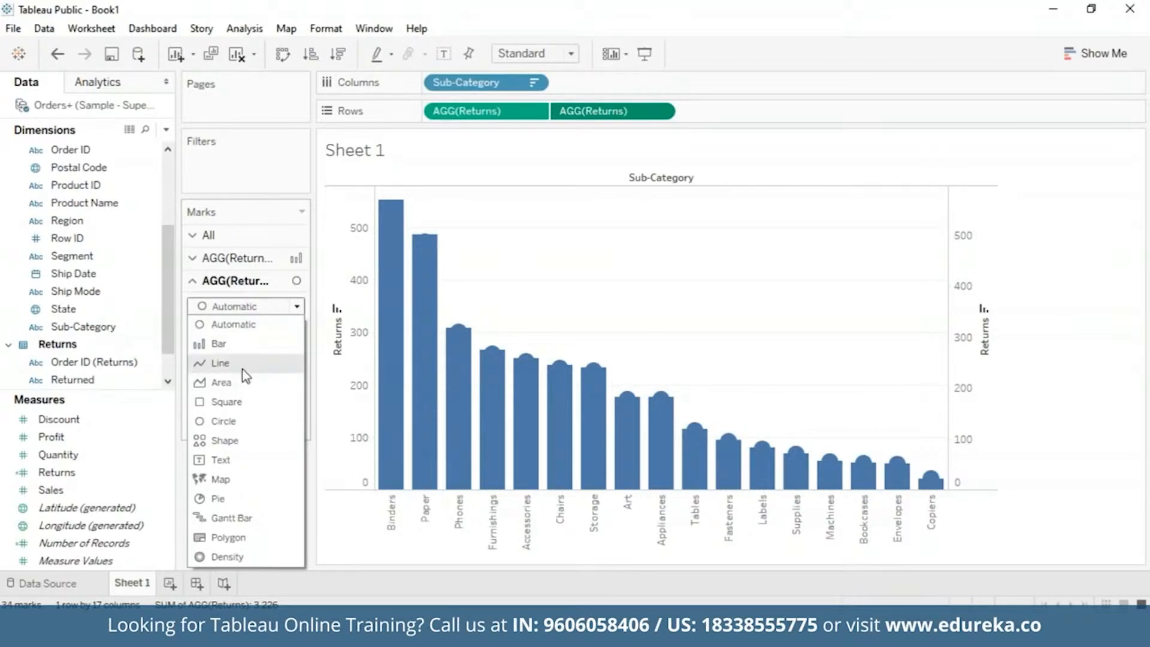
{"action": "left_click", "coordinate": [219, 363]}
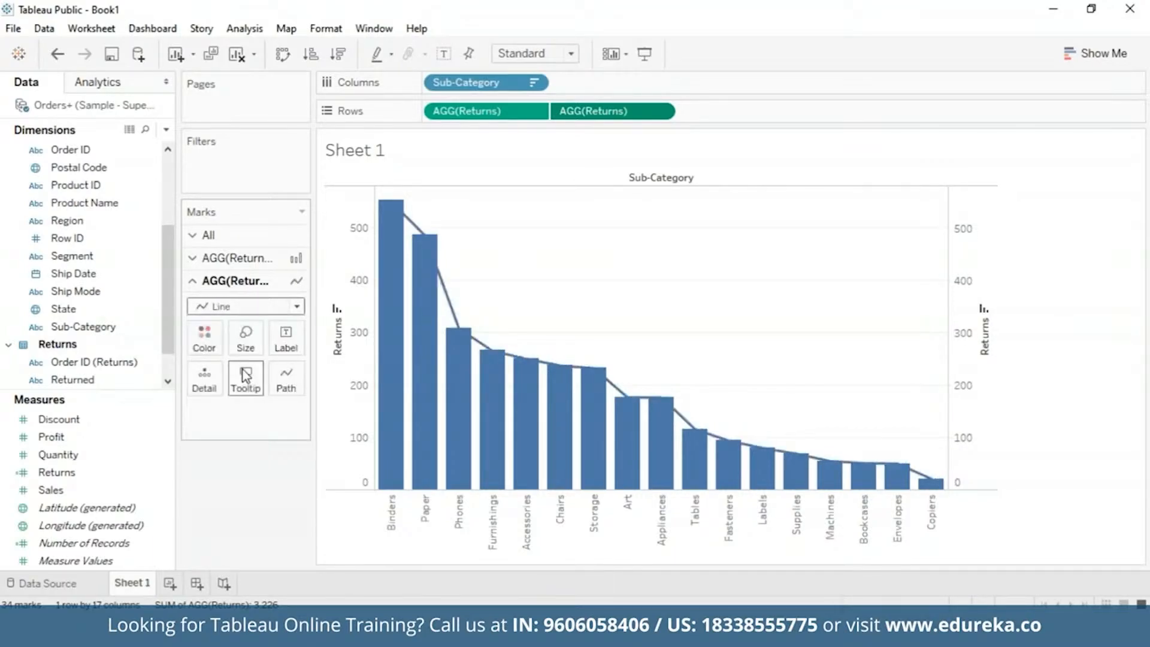
Step: Colour the Returns line orange
{"action": "left_click", "coordinate": [204, 337]}
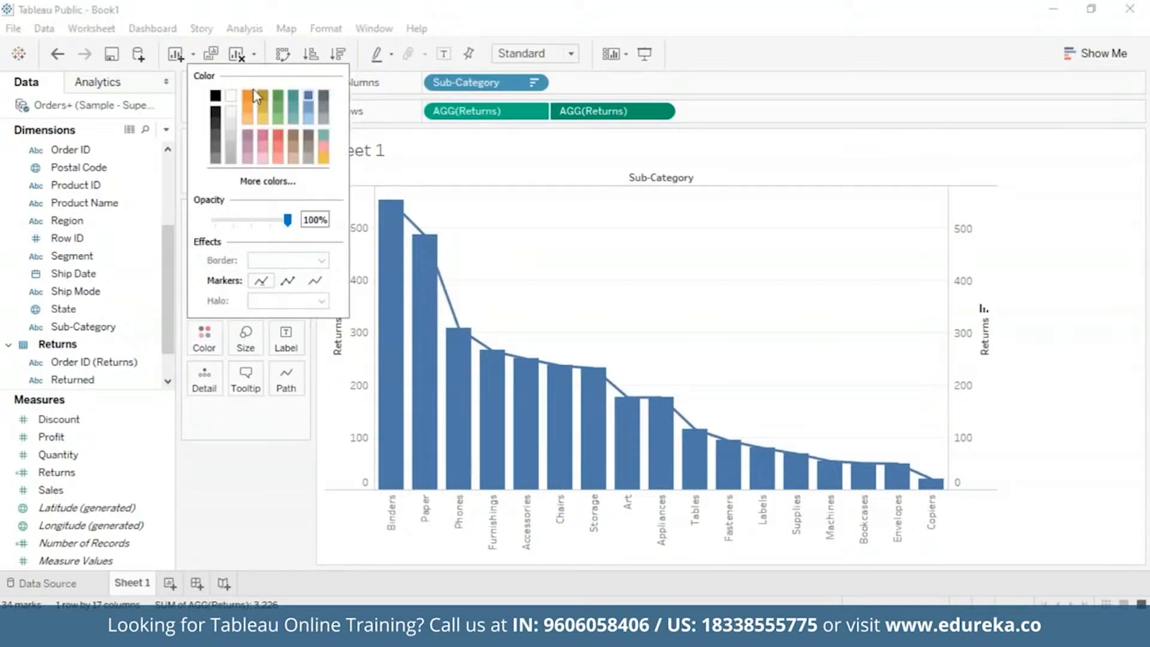
{"action": "left_click", "coordinate": [248, 103]}
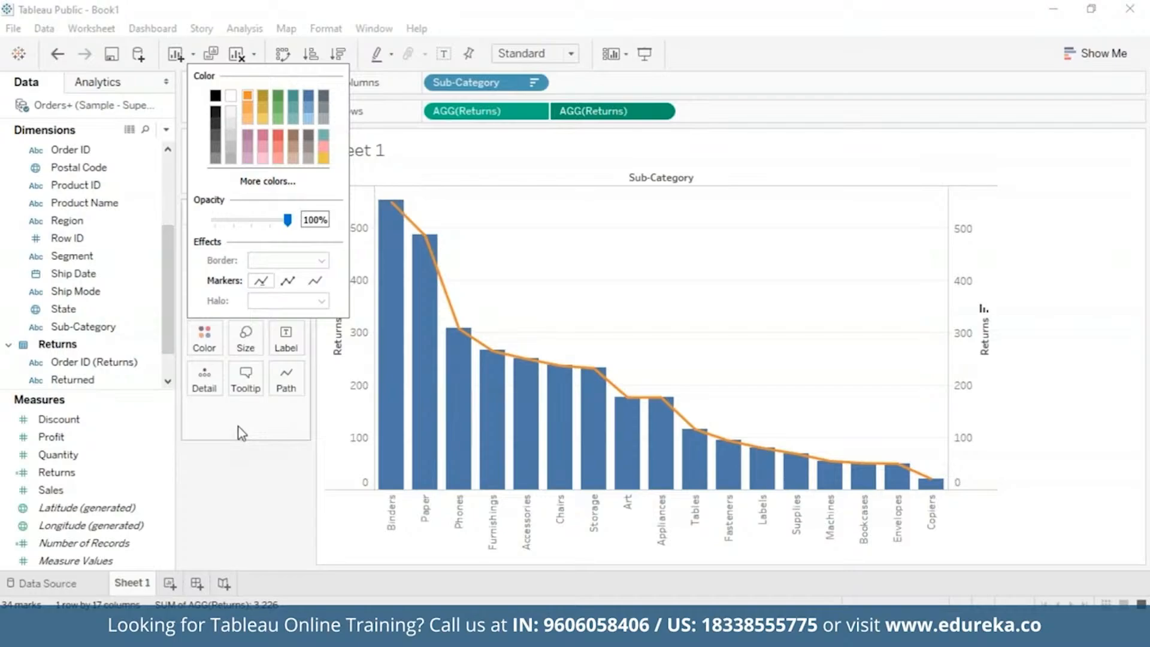
{"action": "left_click", "coordinate": [242, 432]}
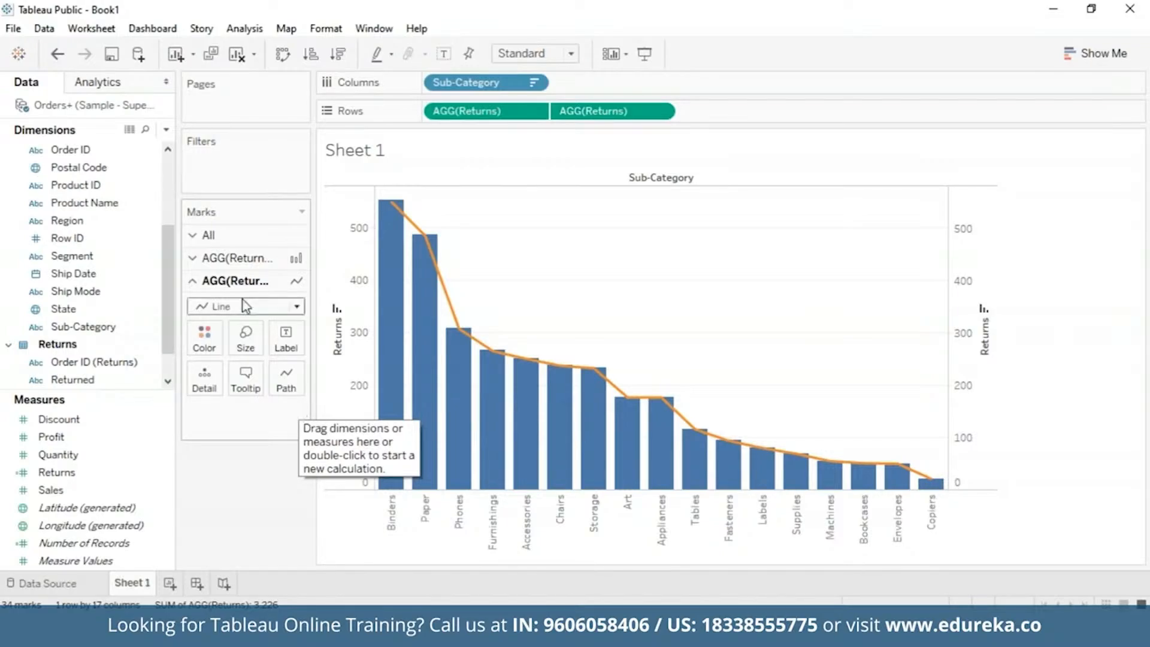
Step: Colour the Returns bars dark blue (#00557f) via the custom colour chooser
{"action": "left_click", "coordinate": [245, 306]}
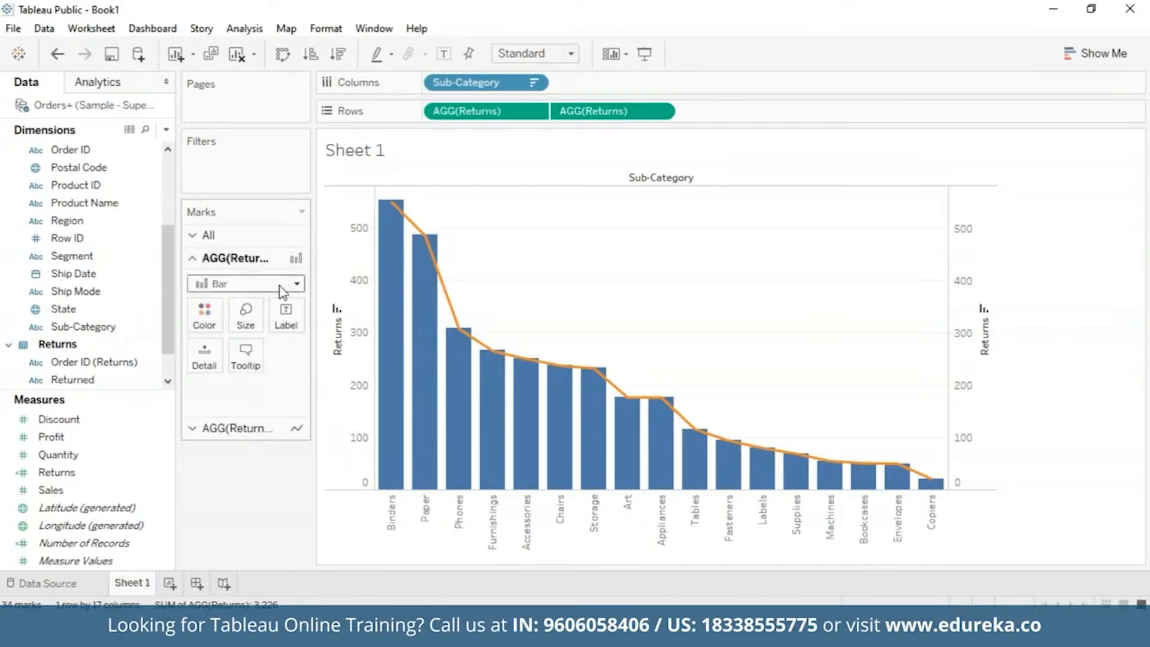
{"action": "left_click", "coordinate": [204, 312]}
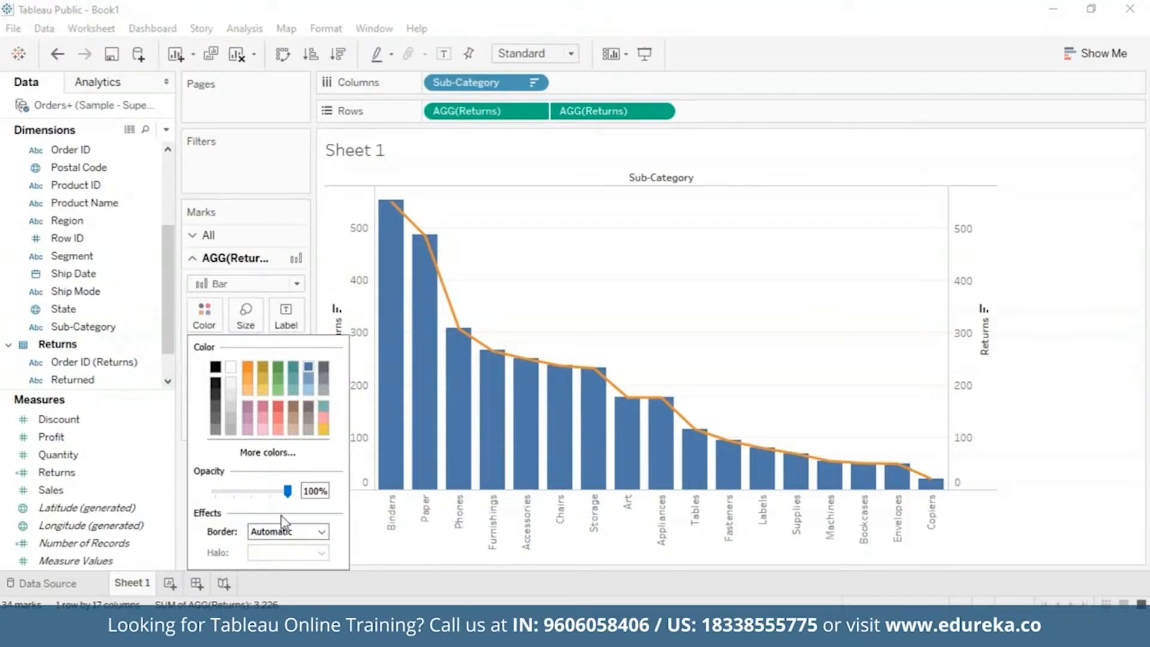
{"action": "left_click", "coordinate": [266, 451]}
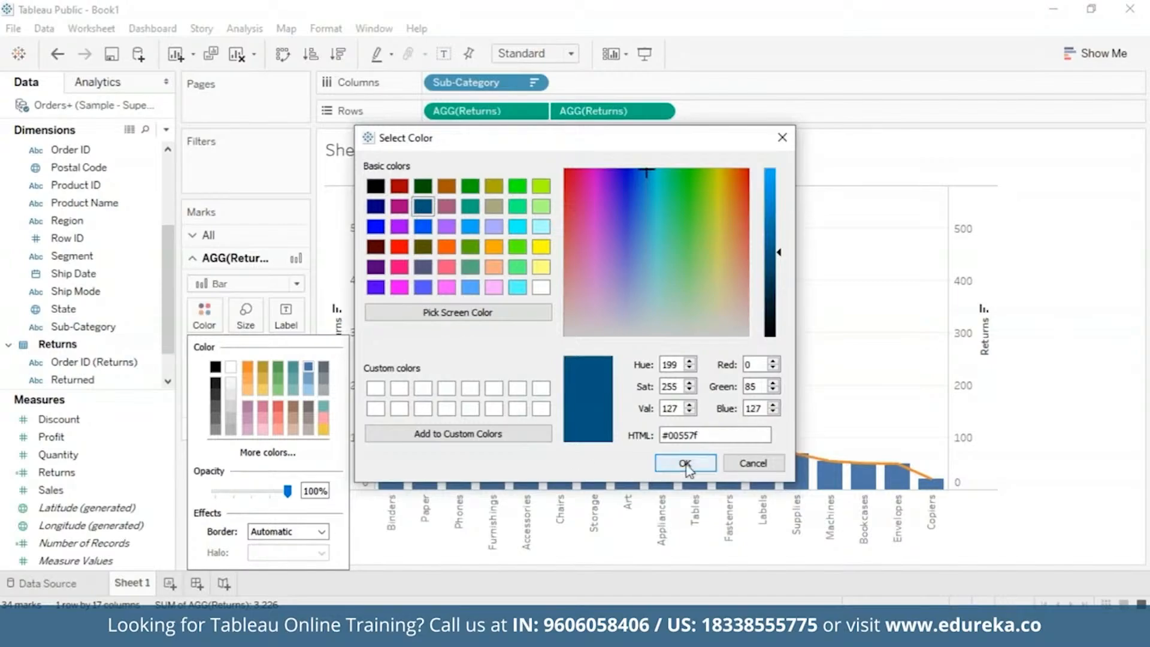
{"action": "left_click", "coordinate": [684, 462]}
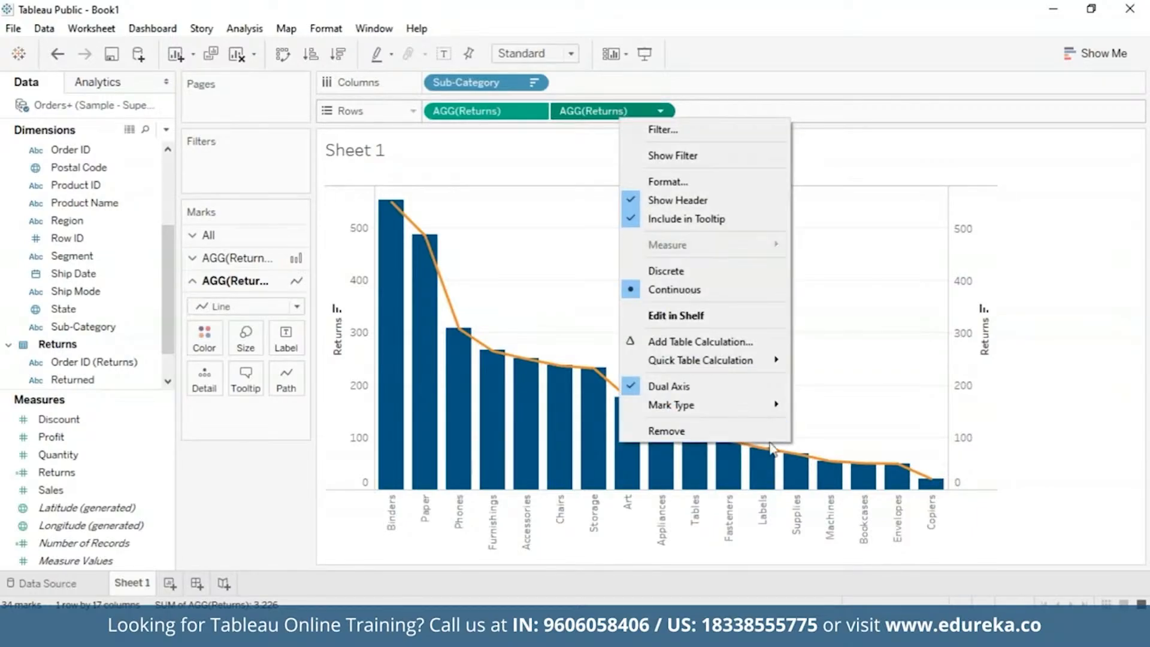
{"action": "mouse_move", "coordinate": [701, 360]}
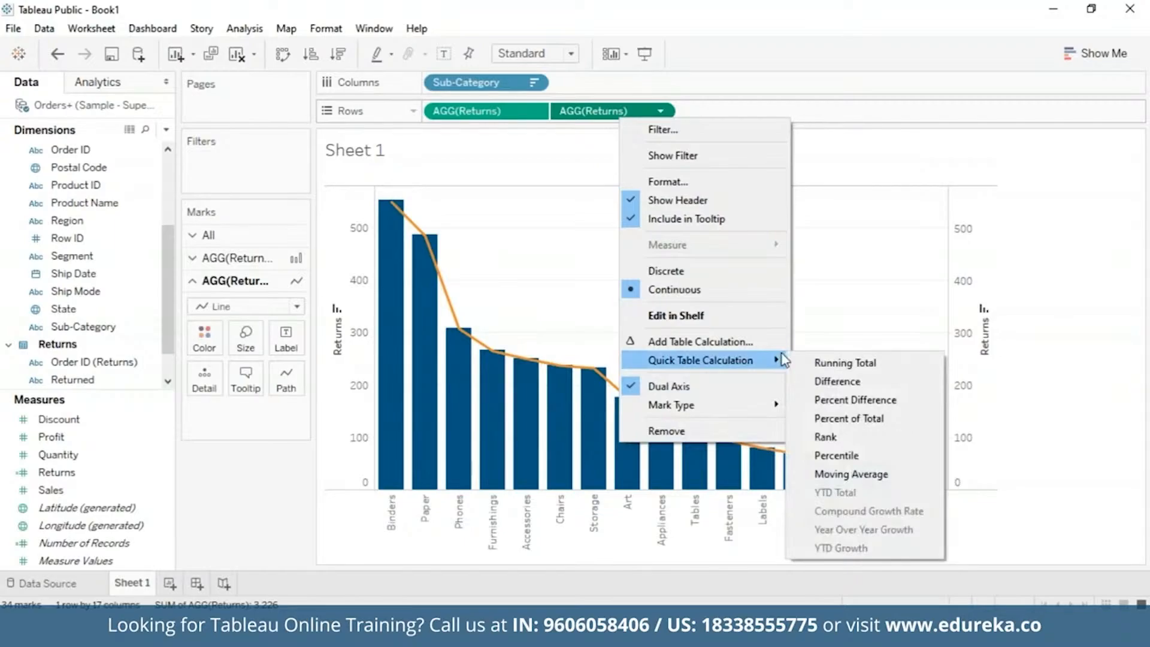
{"action": "mouse_move", "coordinate": [844, 361]}
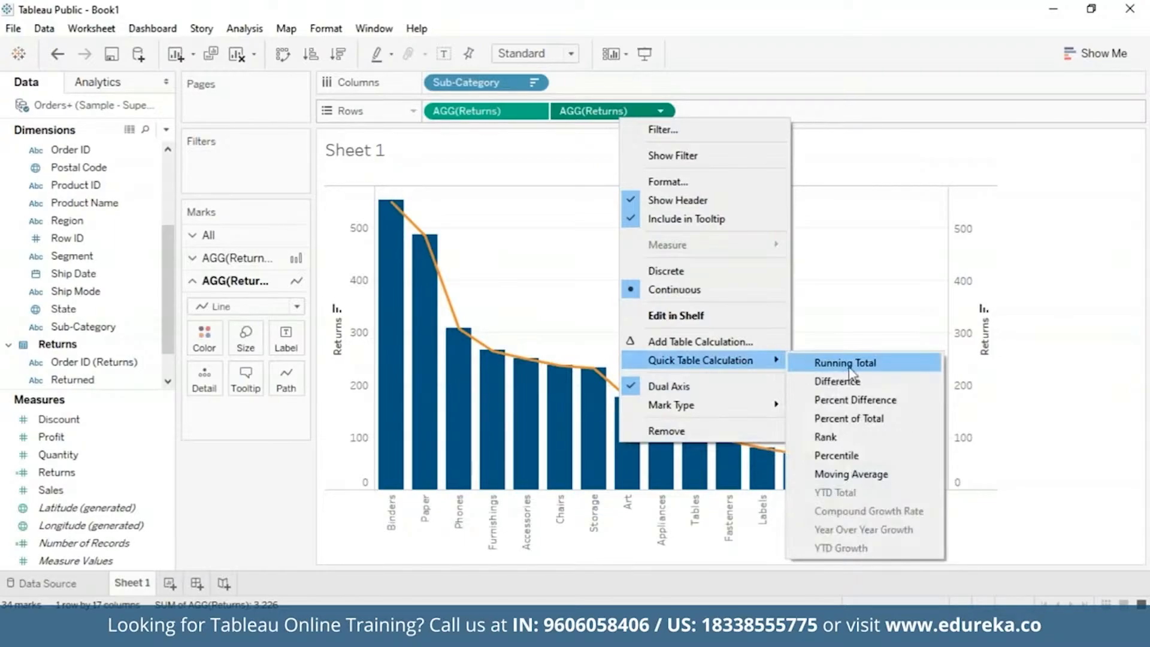
Step: Apply a Running Total quick table calculation to the line's Returns measure
{"action": "left_click", "coordinate": [845, 362]}
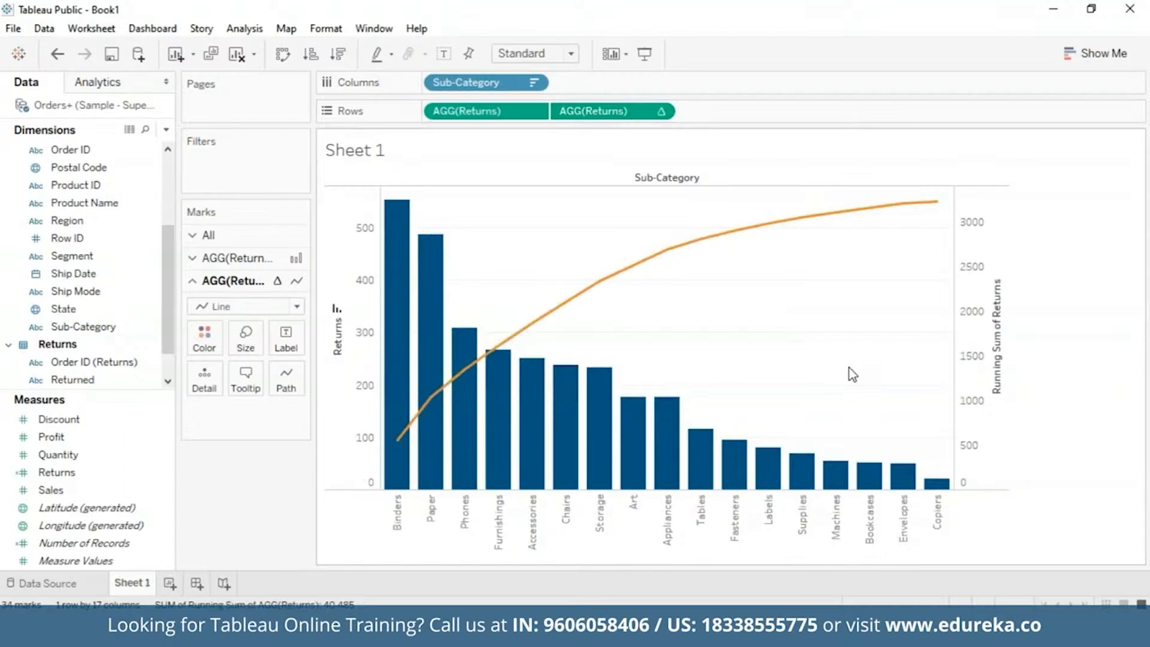
{"action": "mouse_move", "coordinate": [565, 267]}
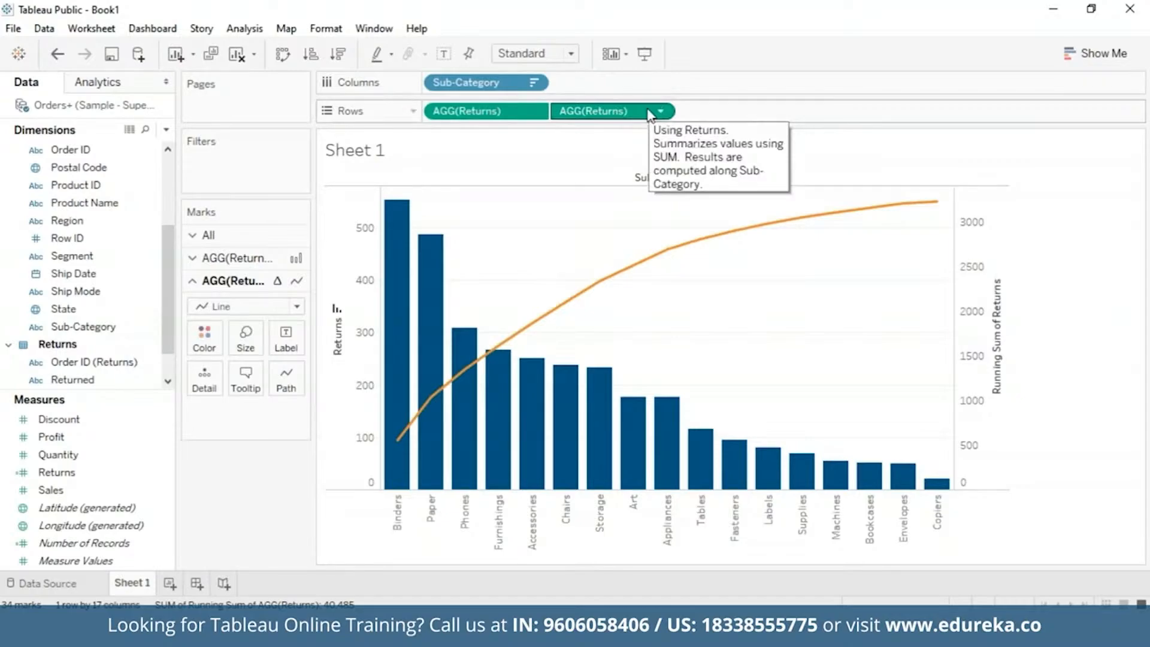
Step: Add a Percent of Total secondary calculation to the running total so the line reaches 100%
{"action": "left_click", "coordinate": [658, 110]}
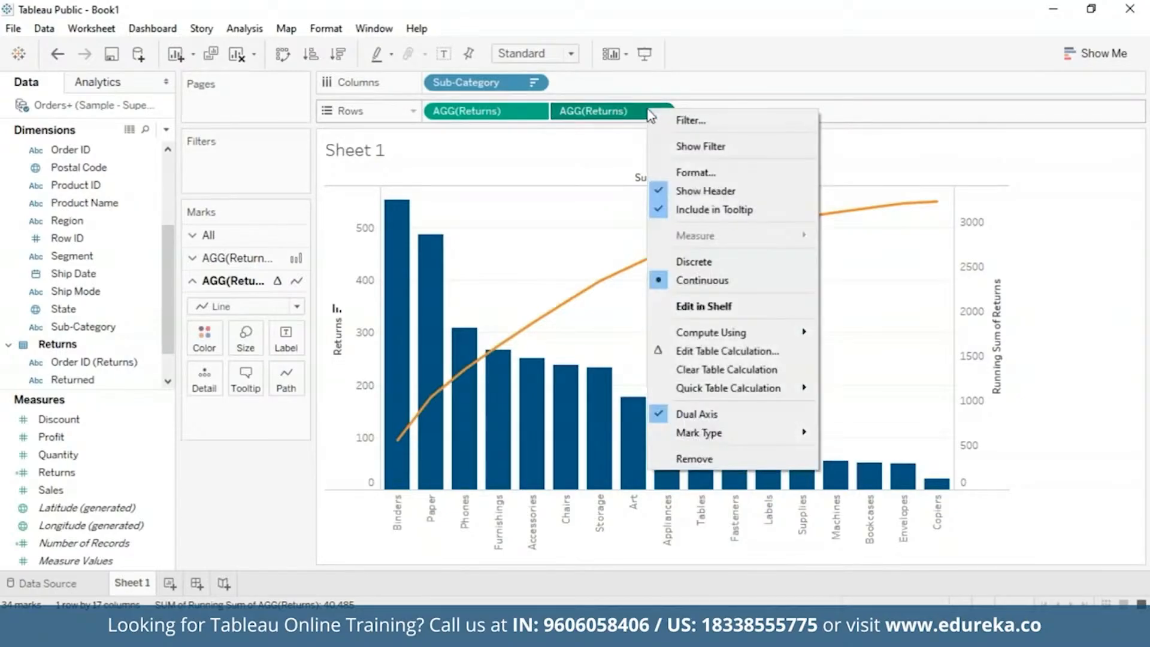
{"action": "mouse_move", "coordinate": [727, 350]}
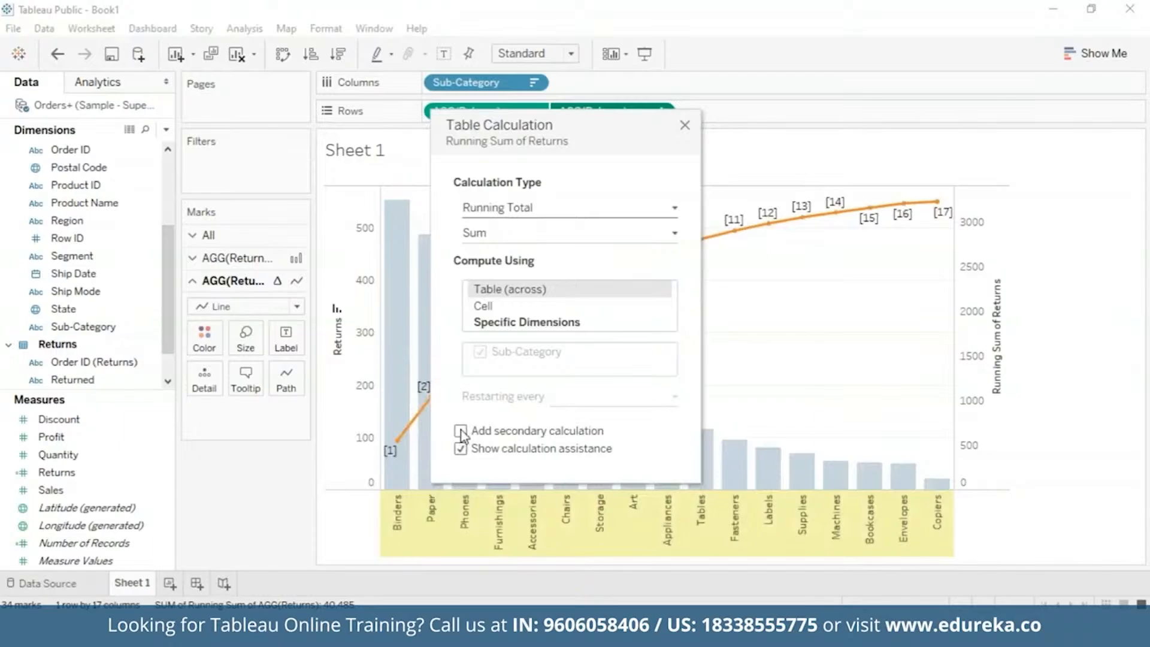
{"action": "left_click", "coordinate": [463, 430]}
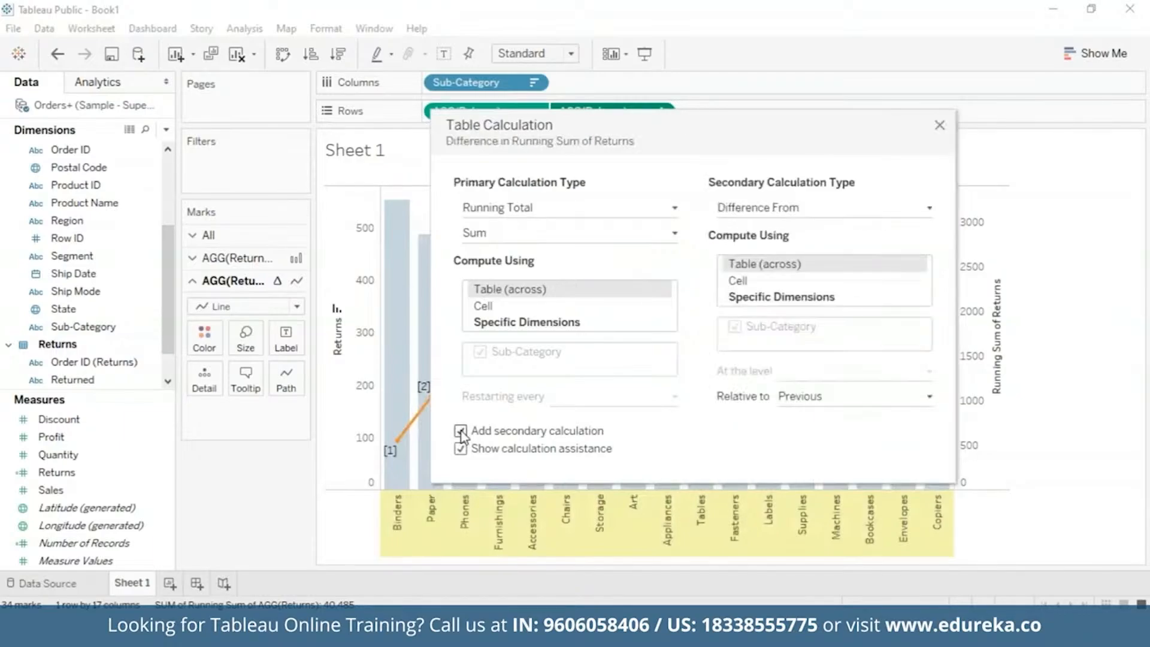
{"action": "left_click", "coordinate": [461, 447]}
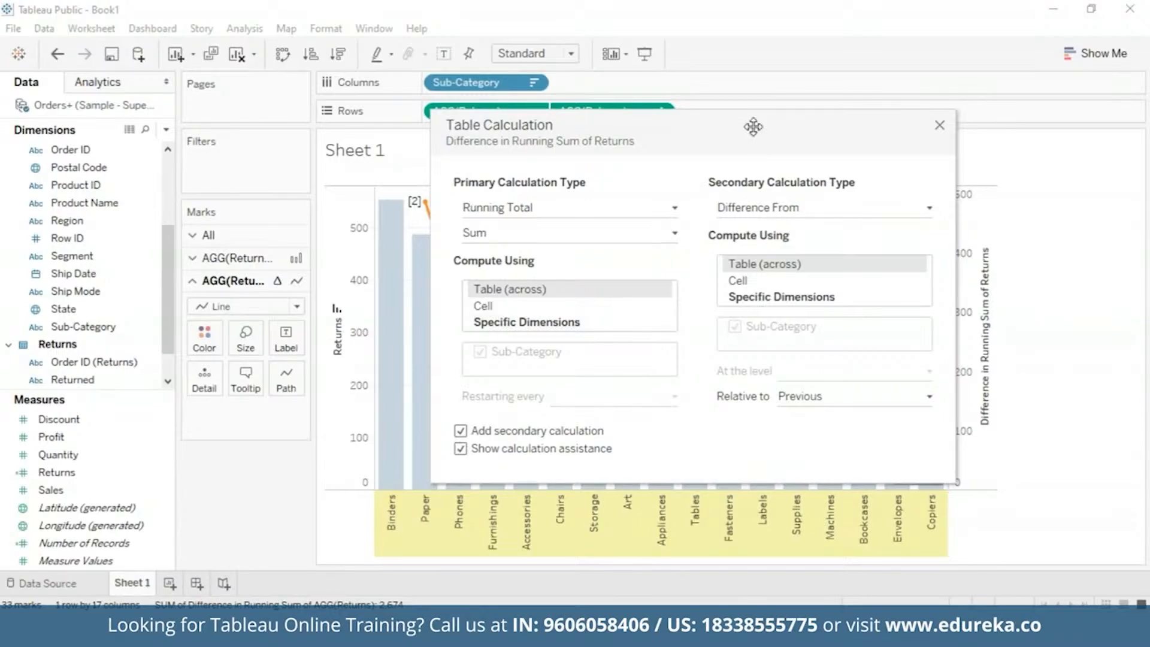
{"action": "left_click_drag", "start_coordinate": [753, 126], "coordinate": [610, 135]}
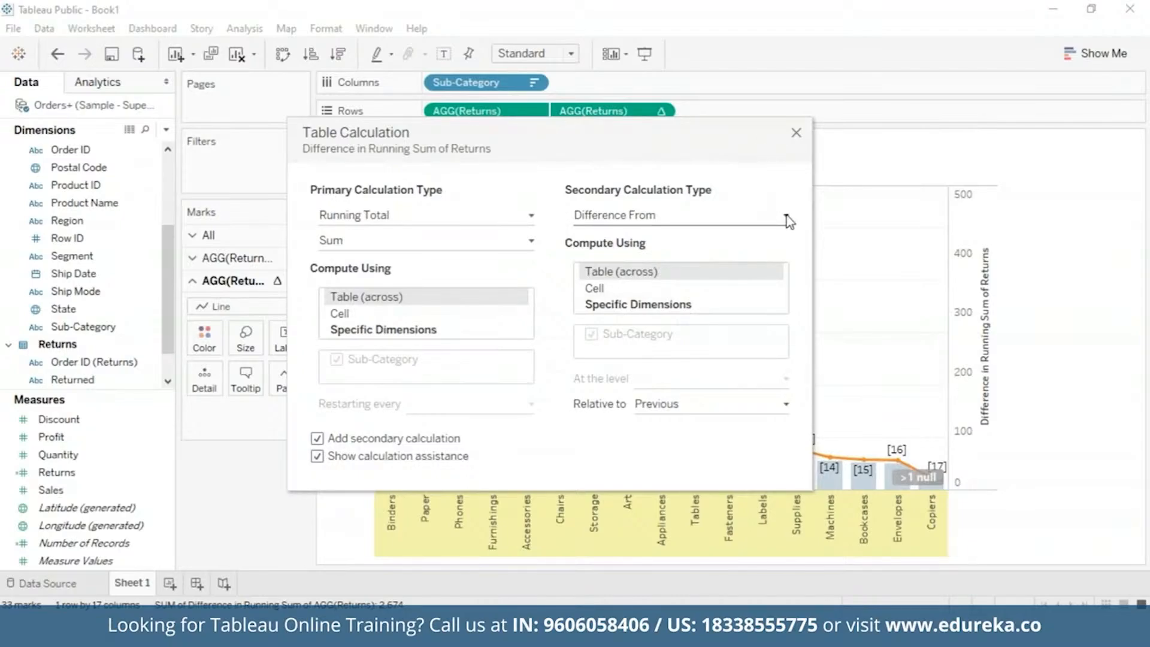
{"action": "left_click", "coordinate": [678, 214]}
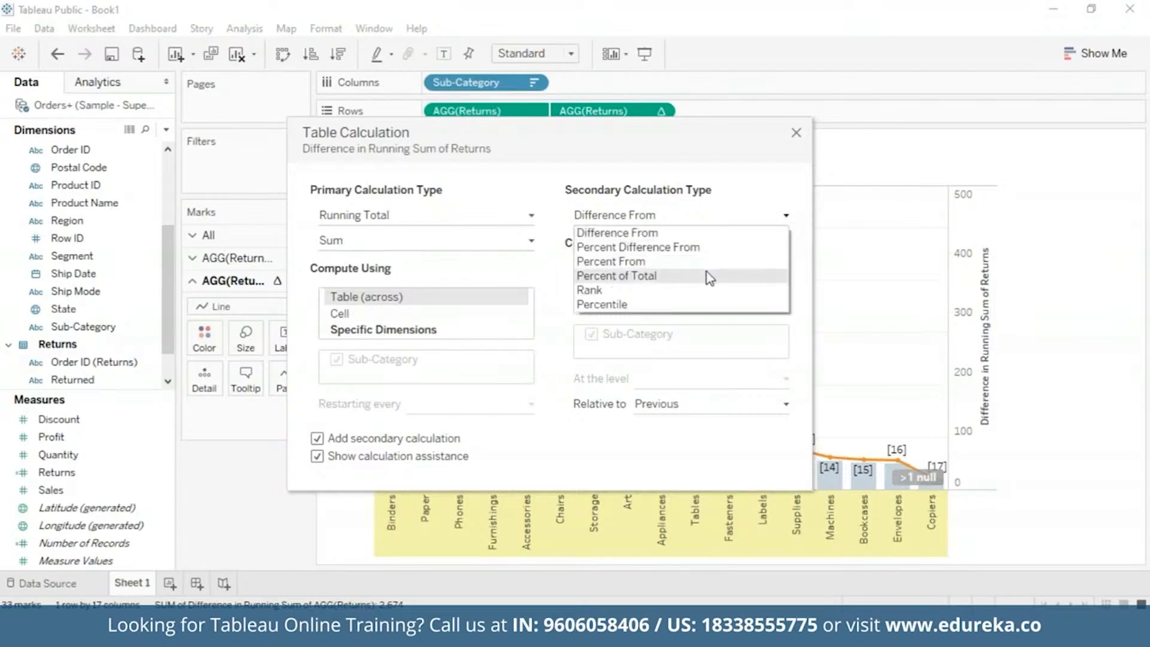
{"action": "left_click", "coordinate": [616, 276]}
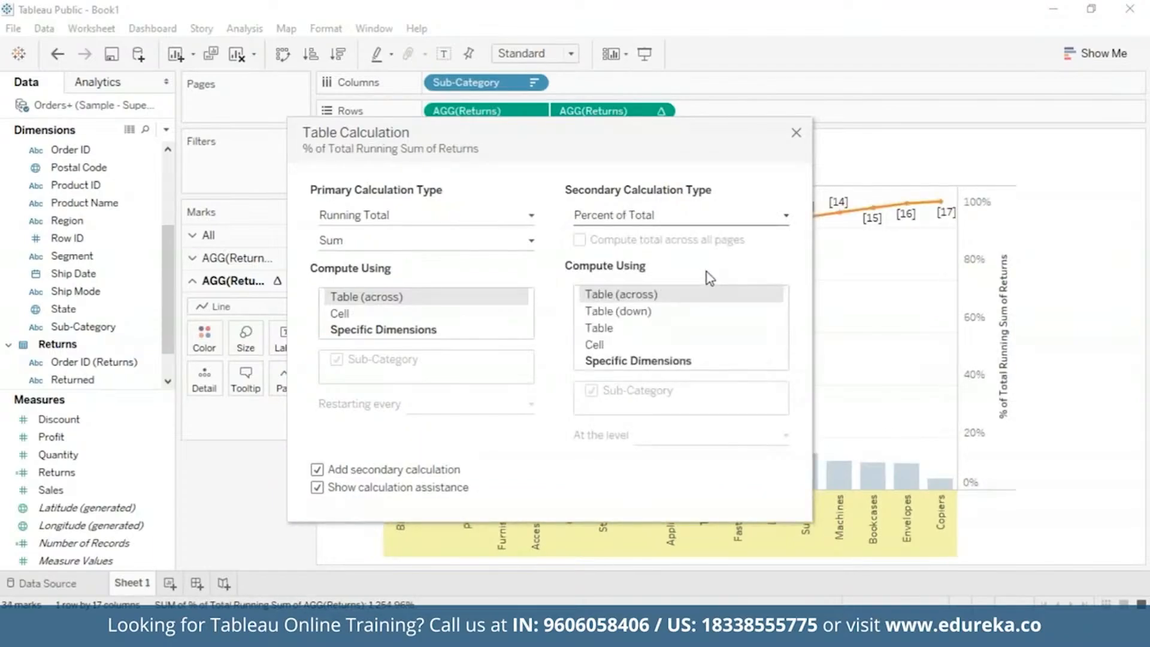
{"action": "mouse_move", "coordinate": [661, 204]}
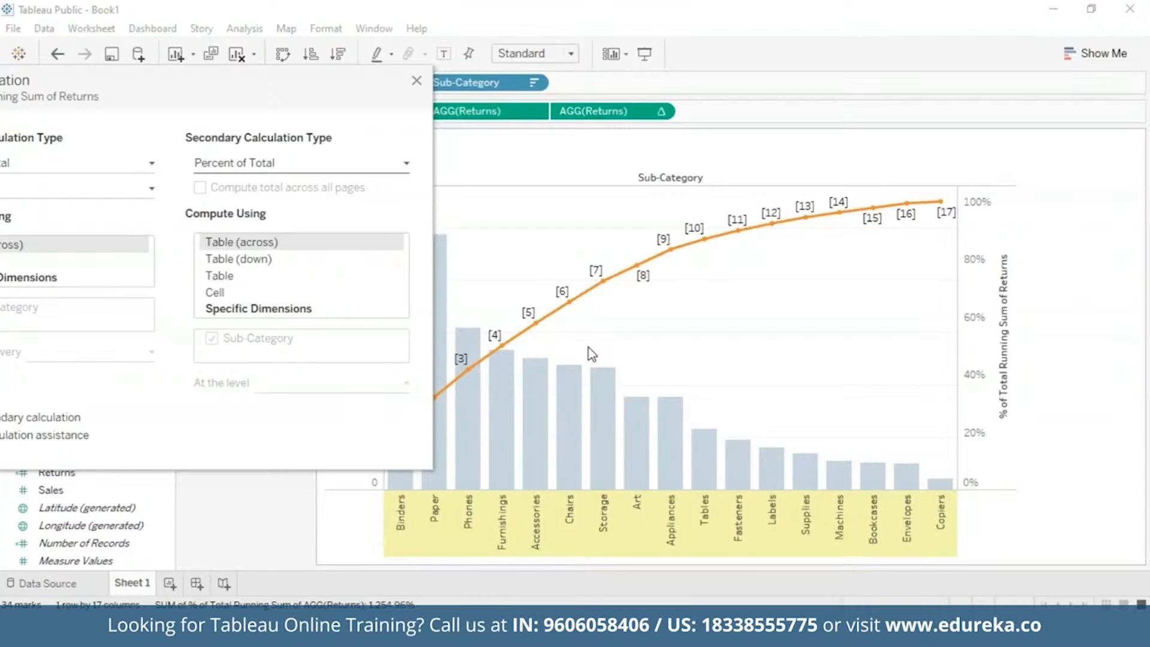
{"action": "mouse_move", "coordinate": [262, 121]}
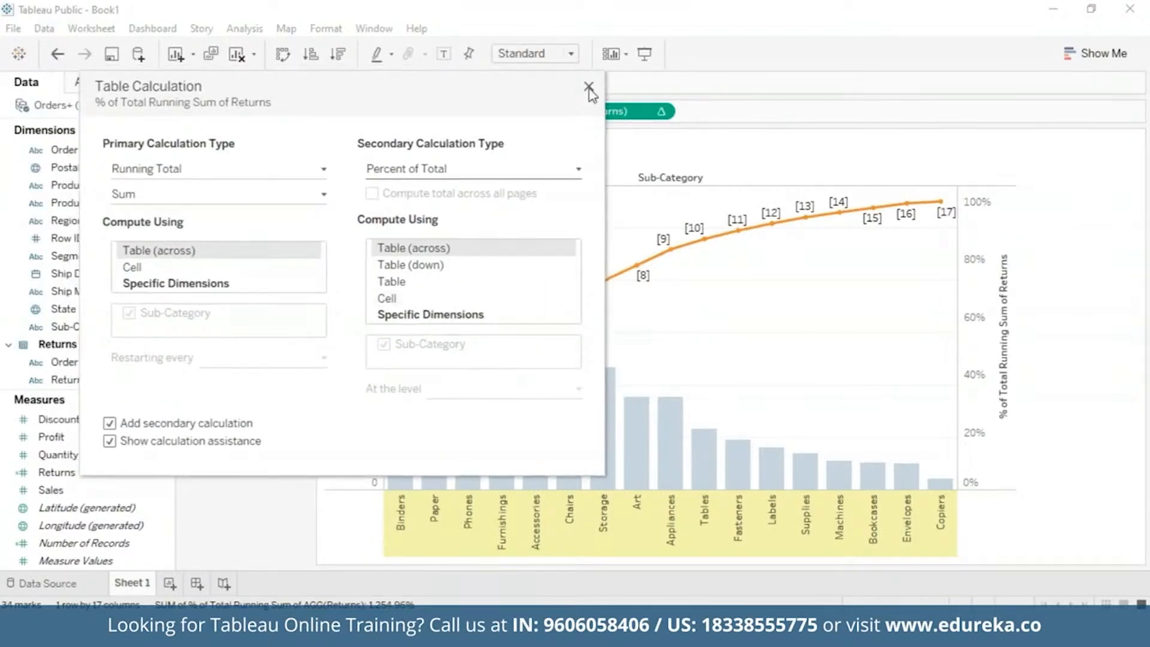
Step: Close the Table Calculation dialog to show the finished Pareto chart (Binders 552 returns, 17.11%)
{"action": "left_click", "coordinate": [589, 87]}
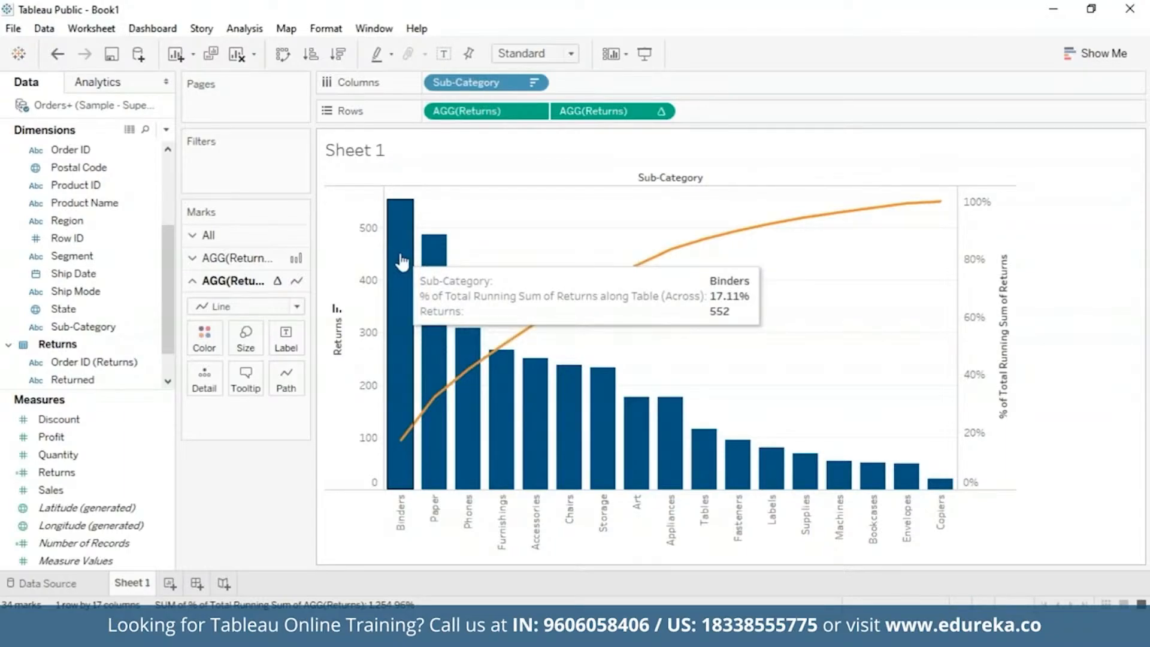
{"action": "mouse_move", "coordinate": [431, 272]}
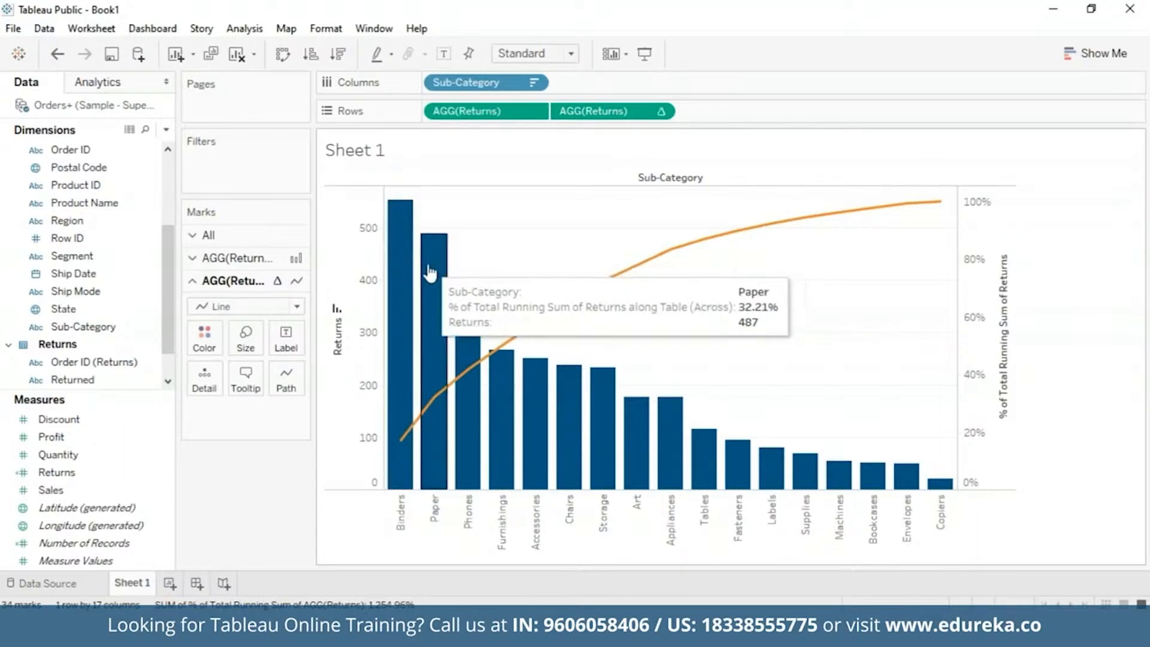
{"action": "mouse_move", "coordinate": [398, 265]}
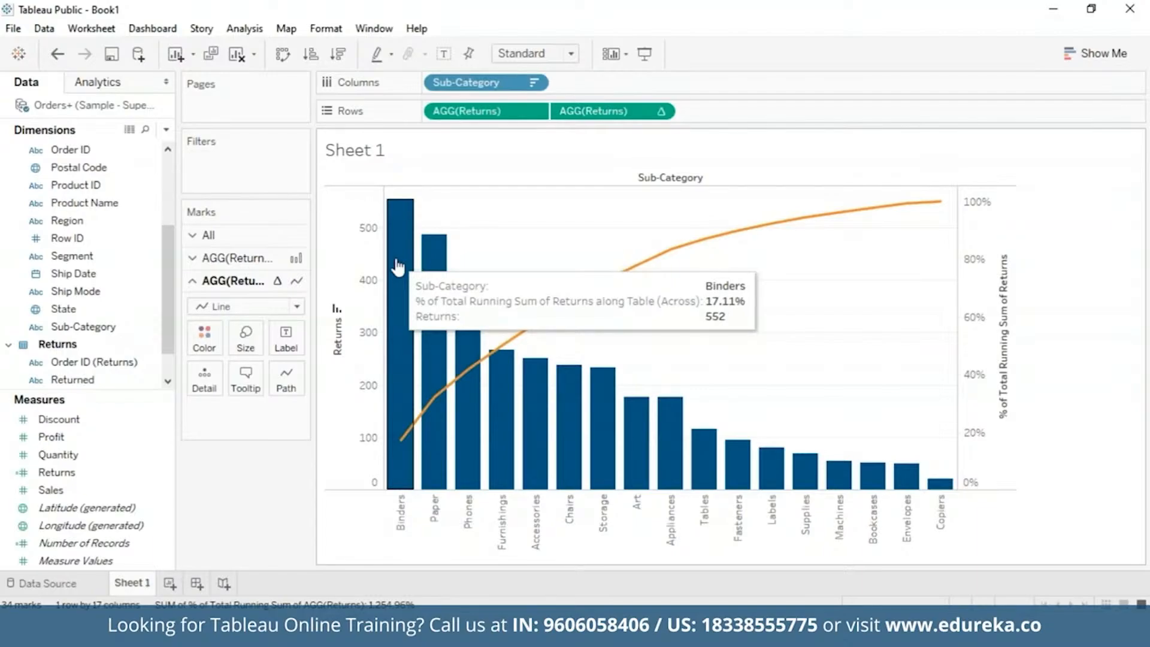
{"action": "mouse_move", "coordinate": [480, 241]}
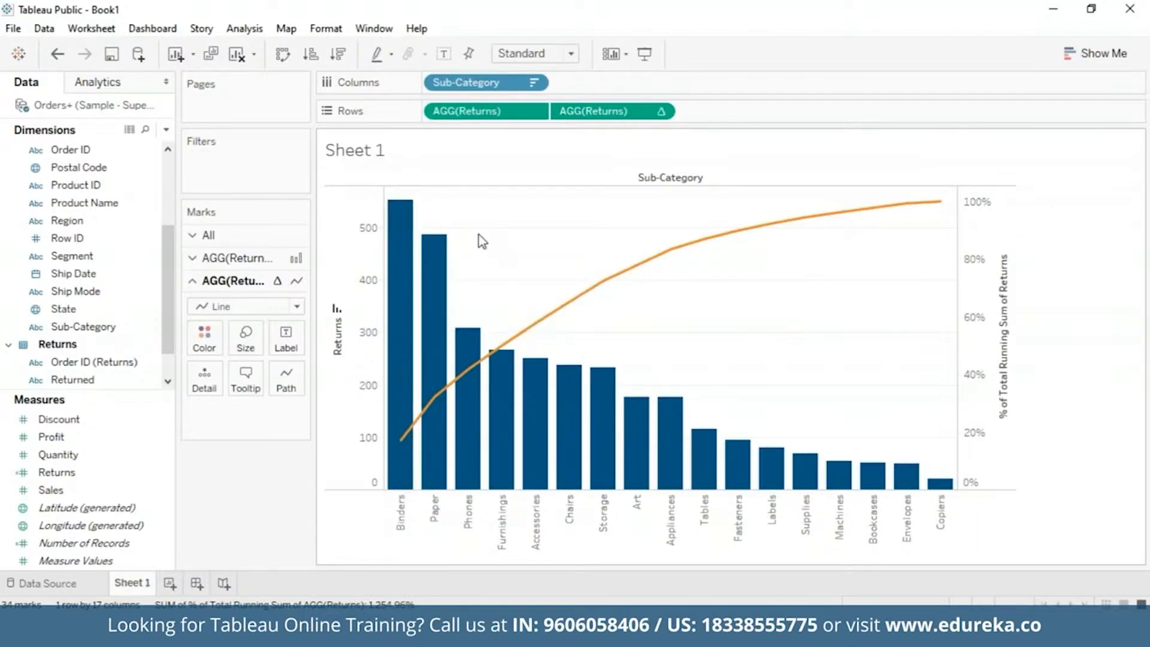